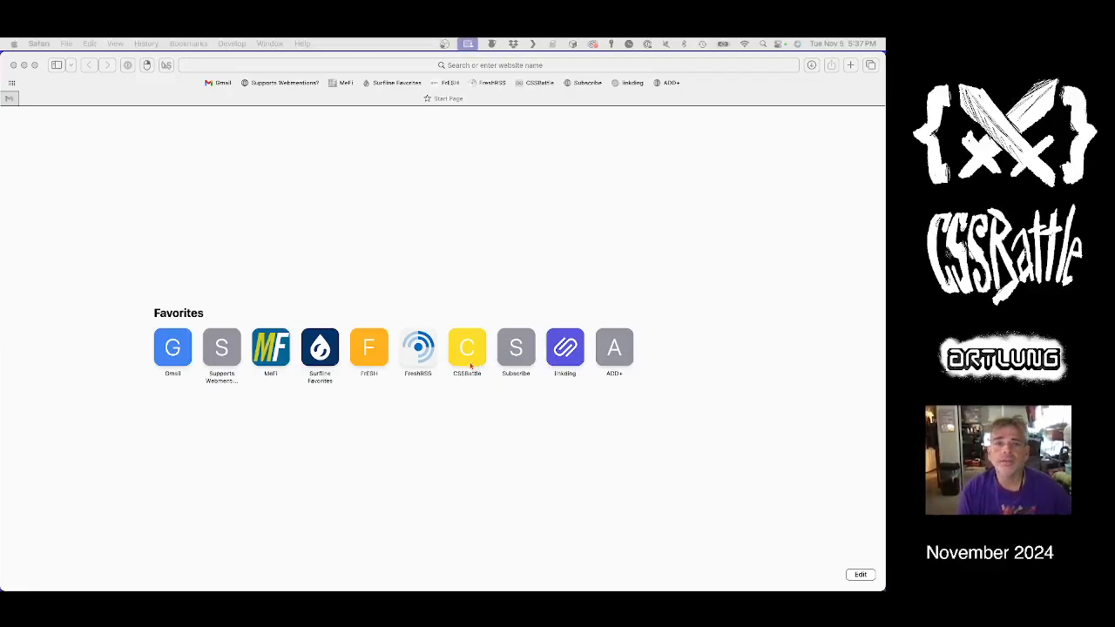
# Open CSSBattle and start the November 6 daily plus-shaped target.
pyautogui.click(467, 347)
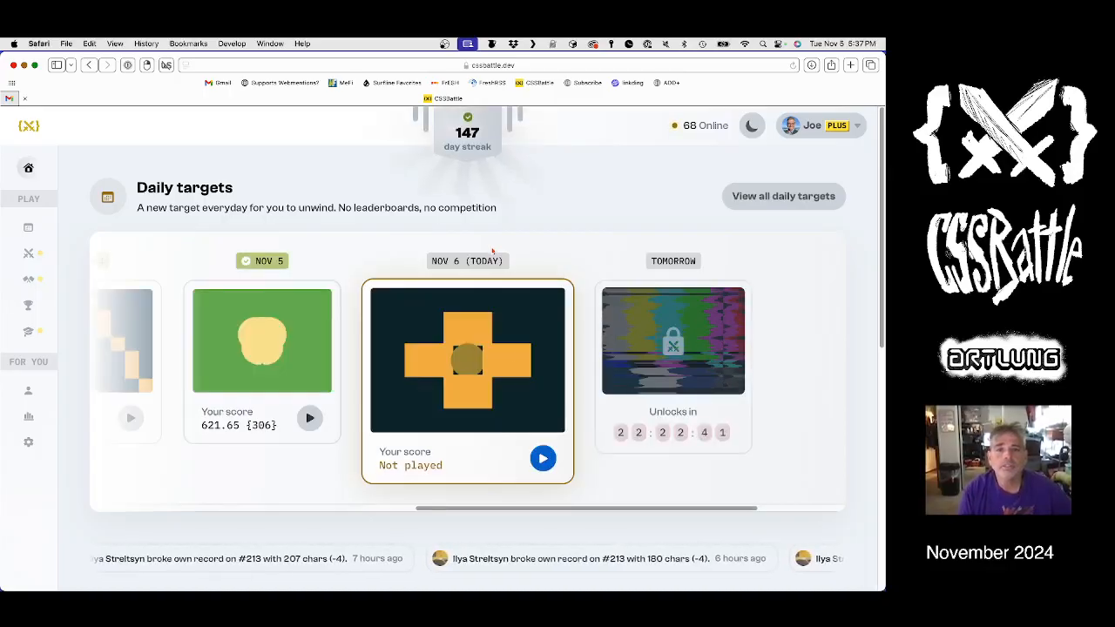
pyautogui.click(543, 458)
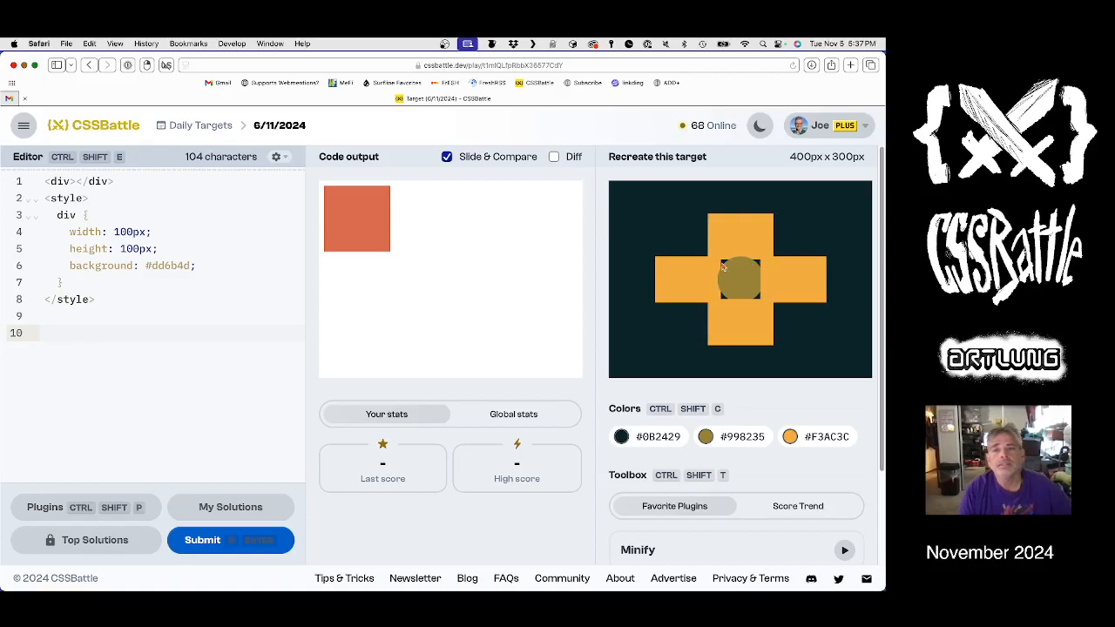
pyautogui.moveTo(723, 285)
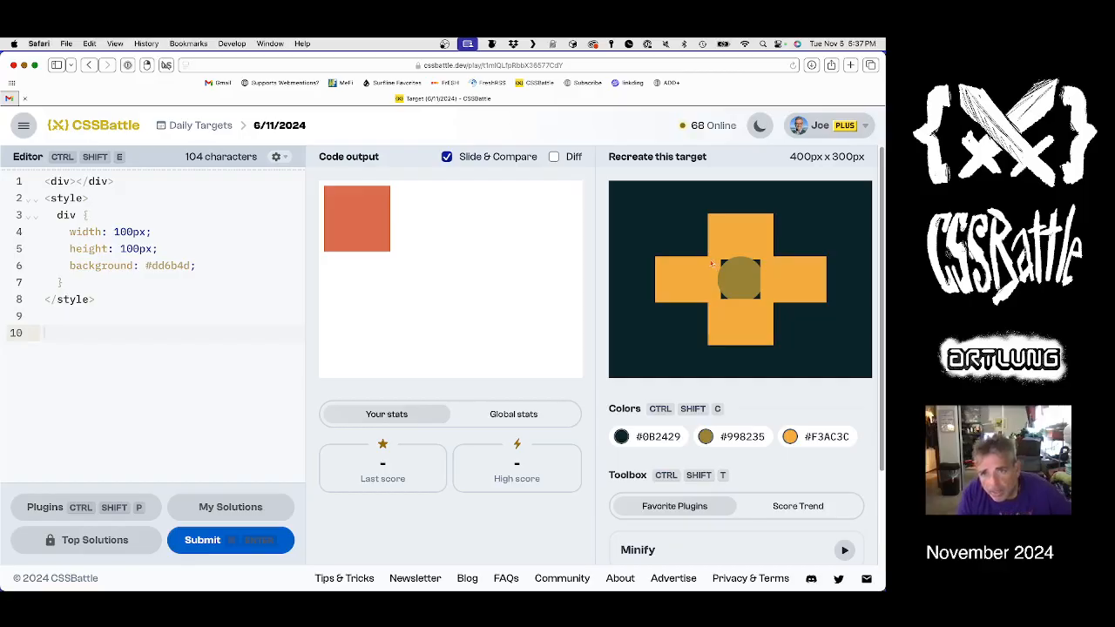
pyautogui.moveTo(723, 264)
pyautogui.write('<p>')
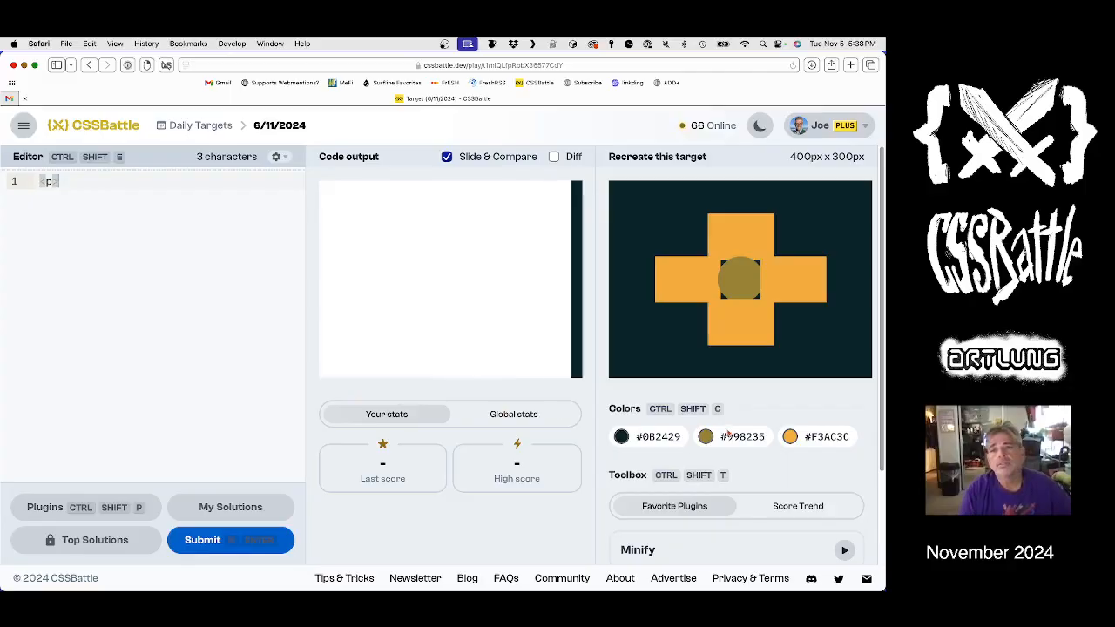
# Scroll the toolbox down to the plugin list.
pyautogui.scroll(-3)
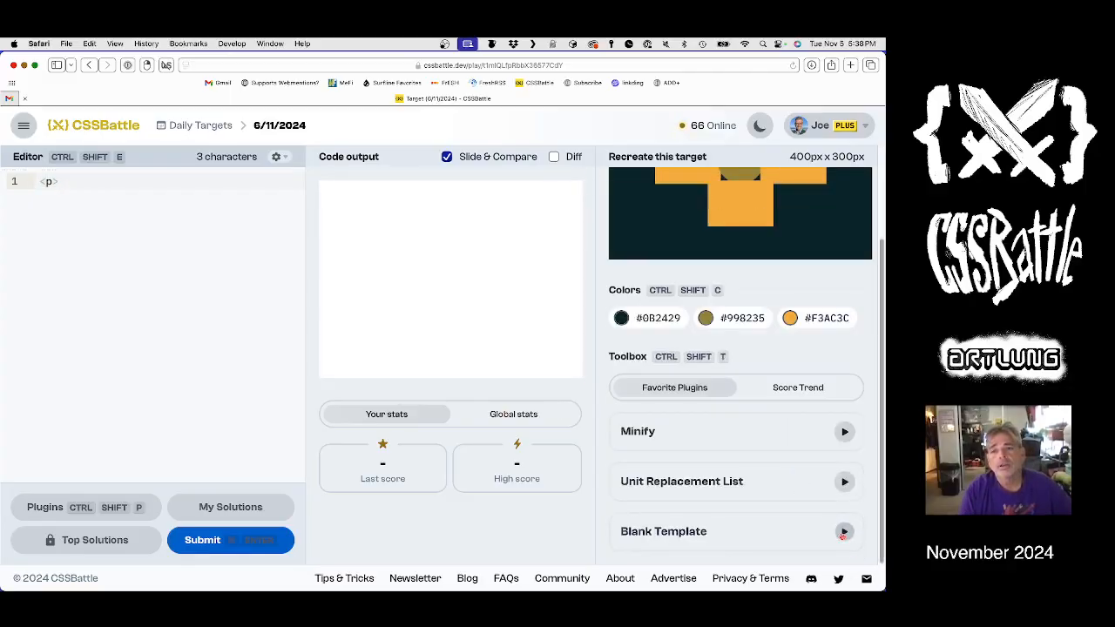
# Load the Blank Template and add color #F3AC3C to the body.
pyautogui.click(844, 532)
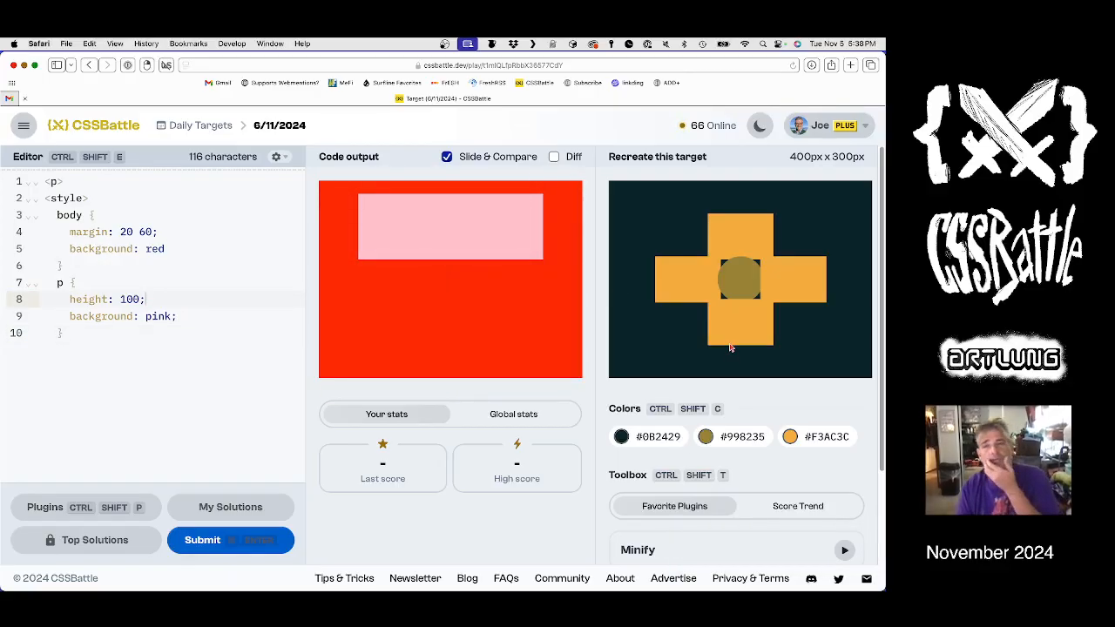
pyautogui.moveTo(671, 343)
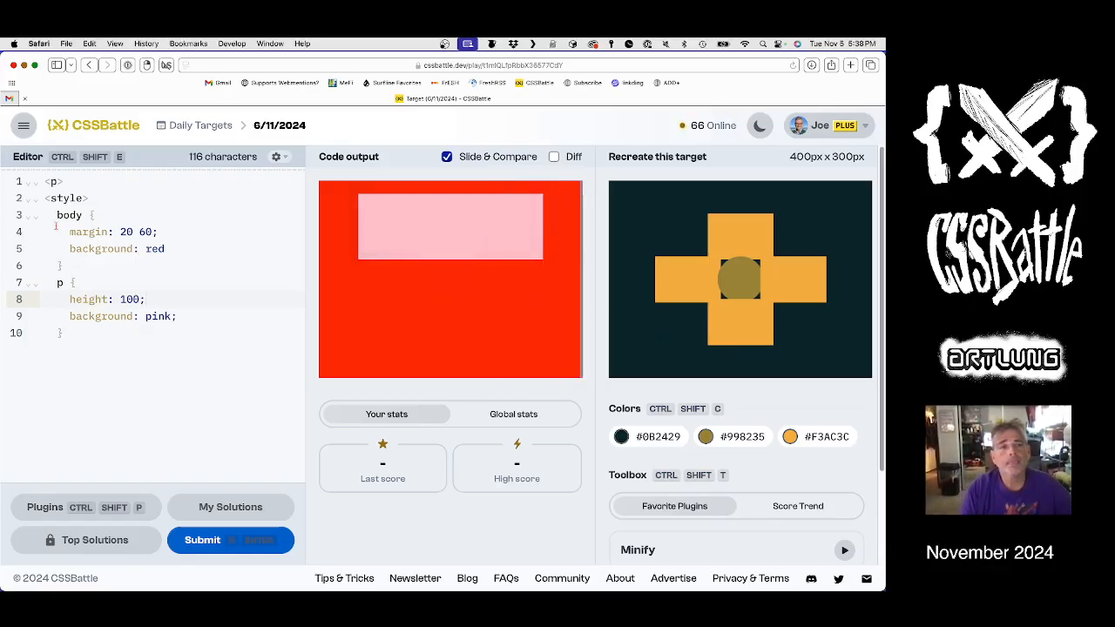
pyautogui.write('color:')
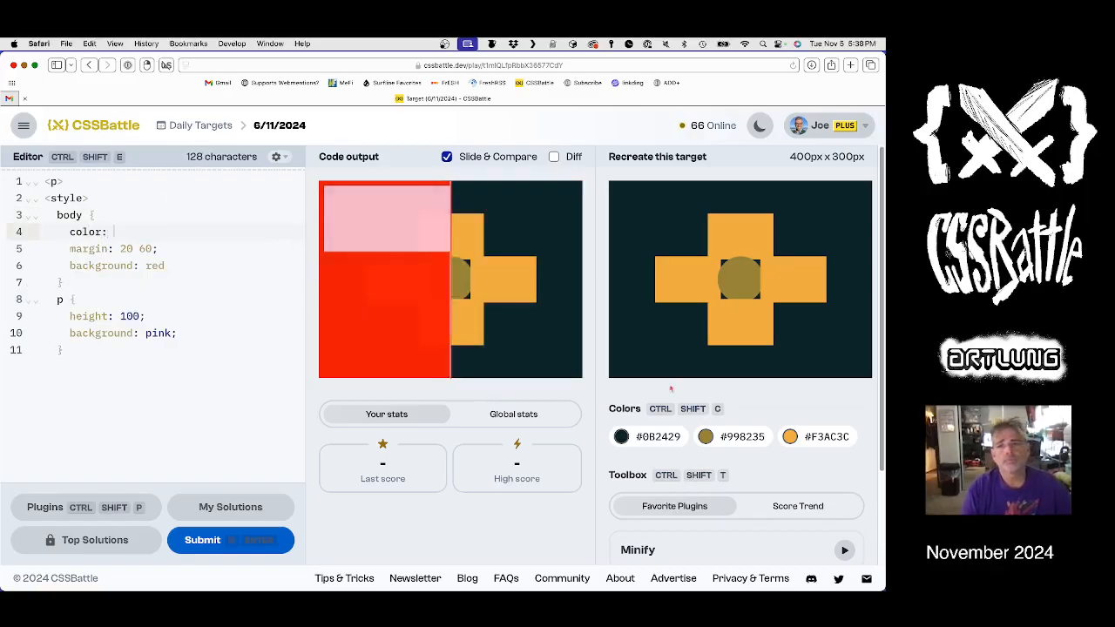
pyautogui.click(789, 436)
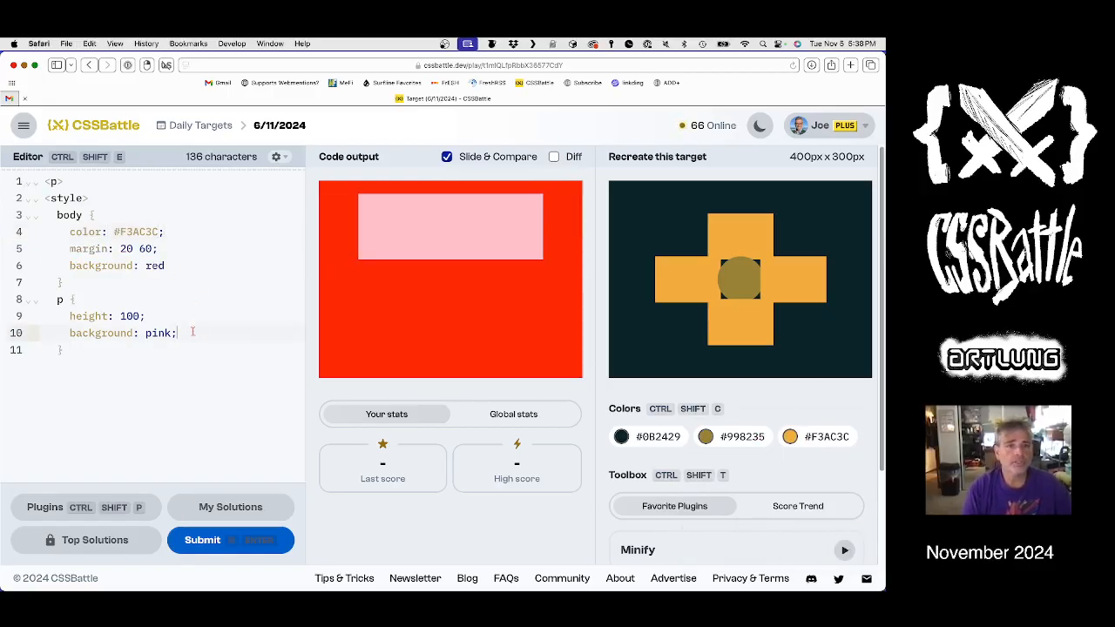
pyautogui.write('d')
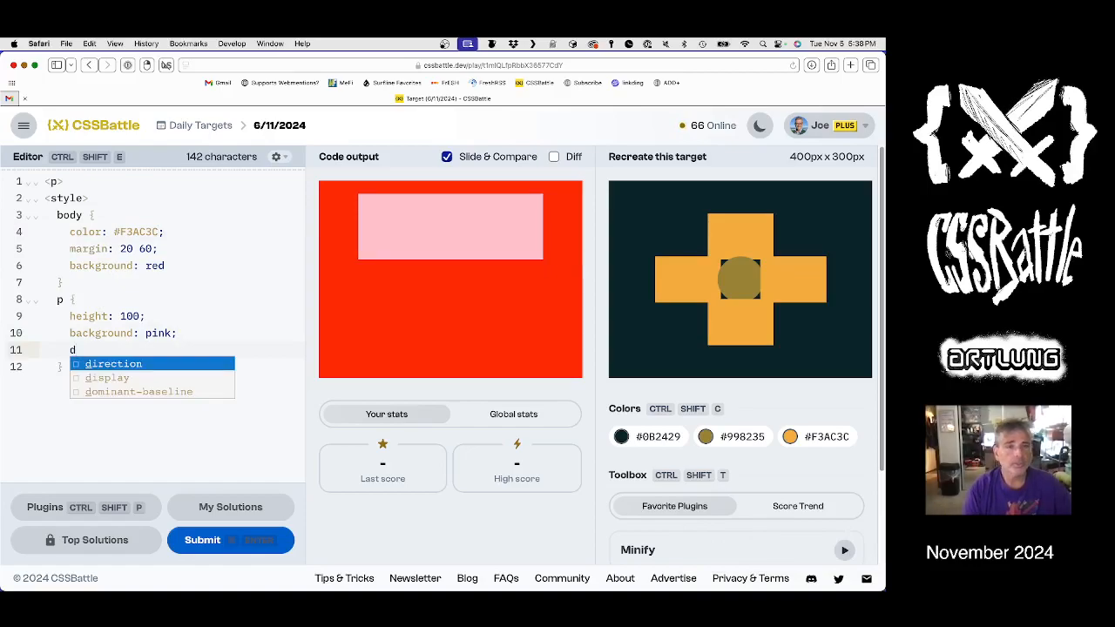
# Give the p a 10px 10px box-shadow and replace its pink background with #F3AC3C.
pyautogui.write('ox-shadow:')
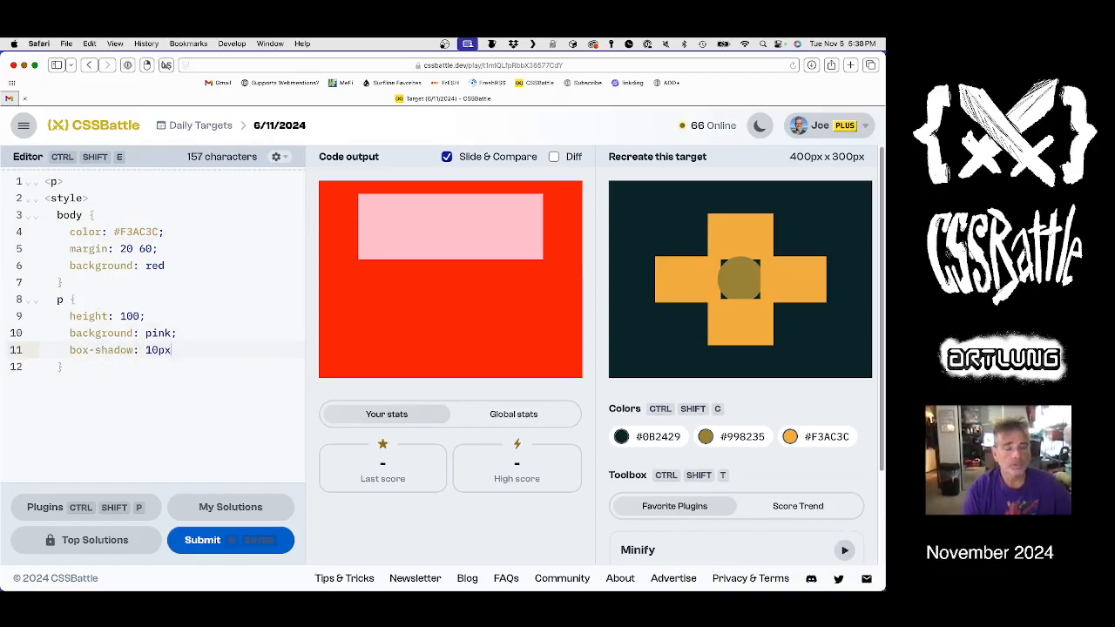
pyautogui.write('10px;')
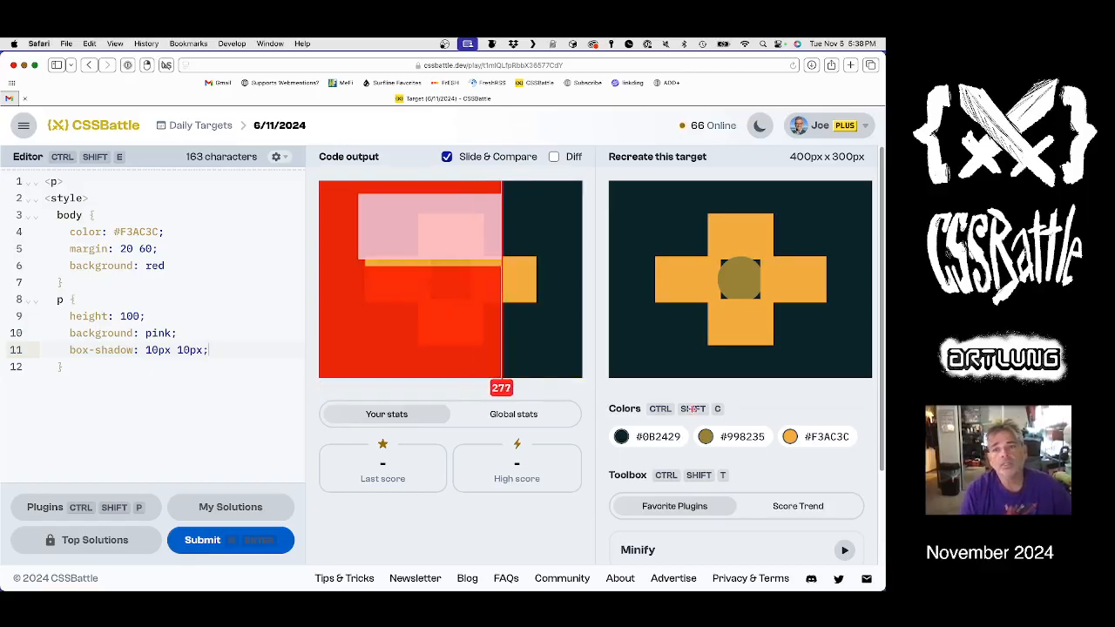
pyautogui.click(789, 437)
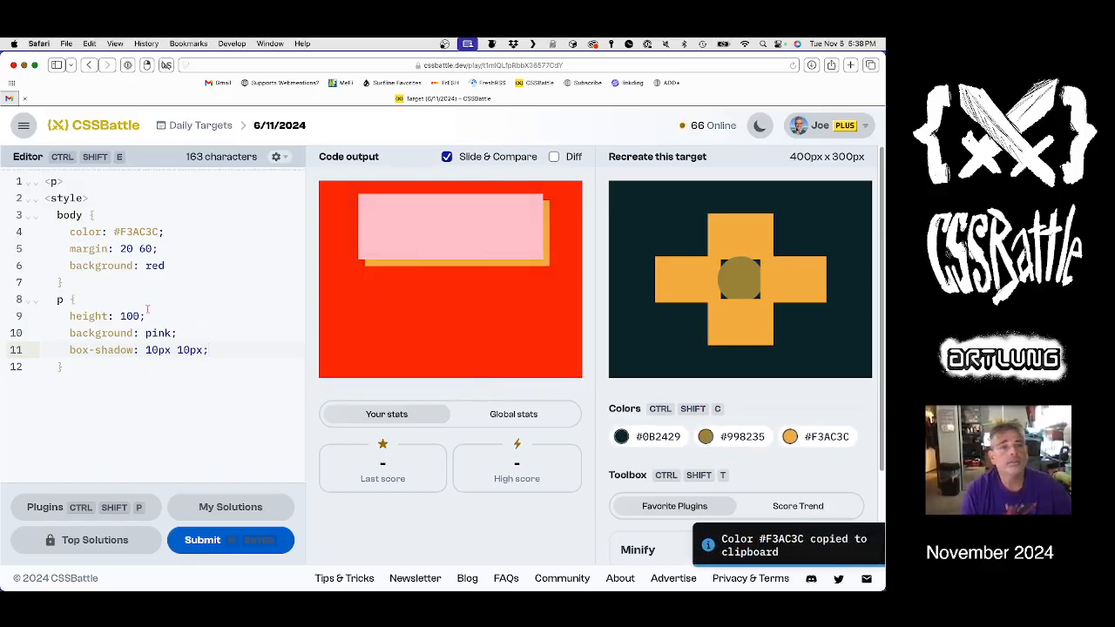
pyautogui.doubleClick(158, 333)
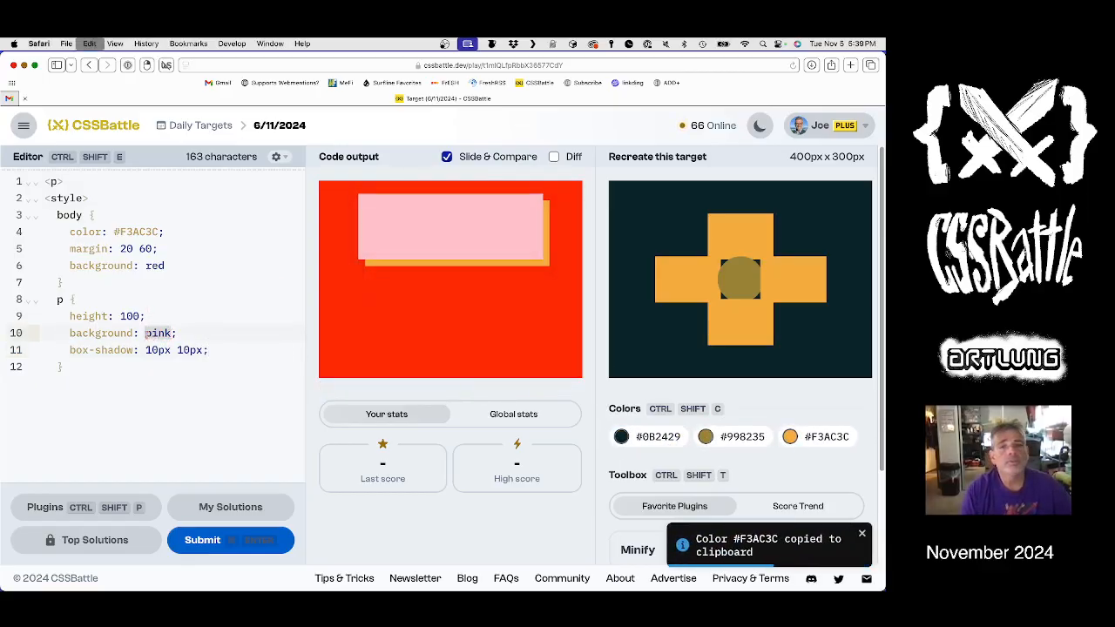
pyautogui.write('#F3AC3C')
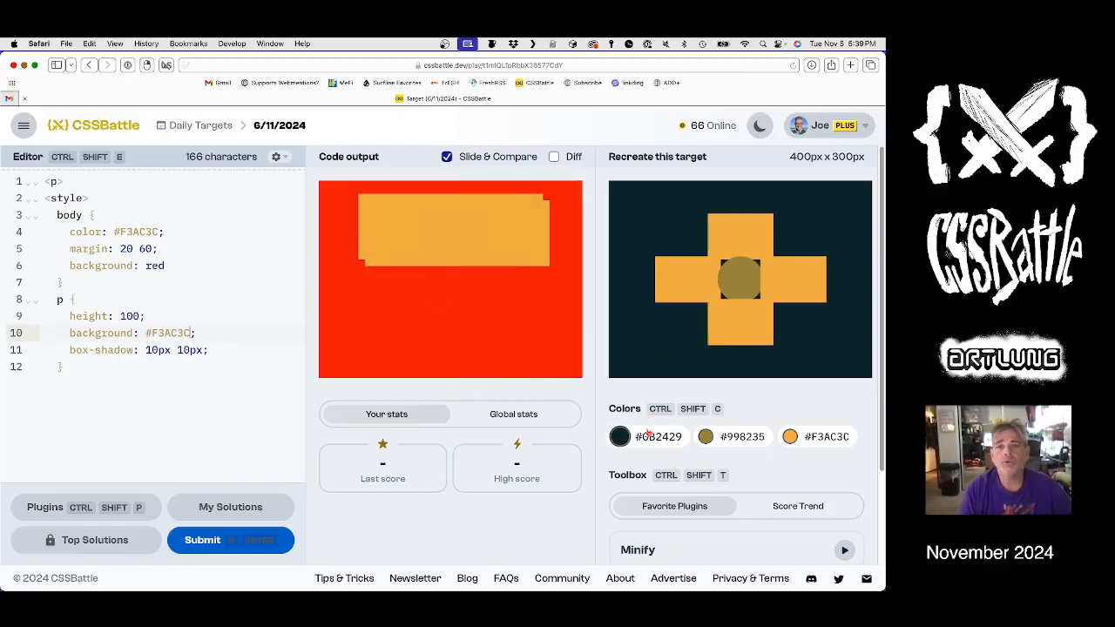
# Replace the red body background with dark teal #0B2429 and enable Diff.
pyautogui.click(620, 437)
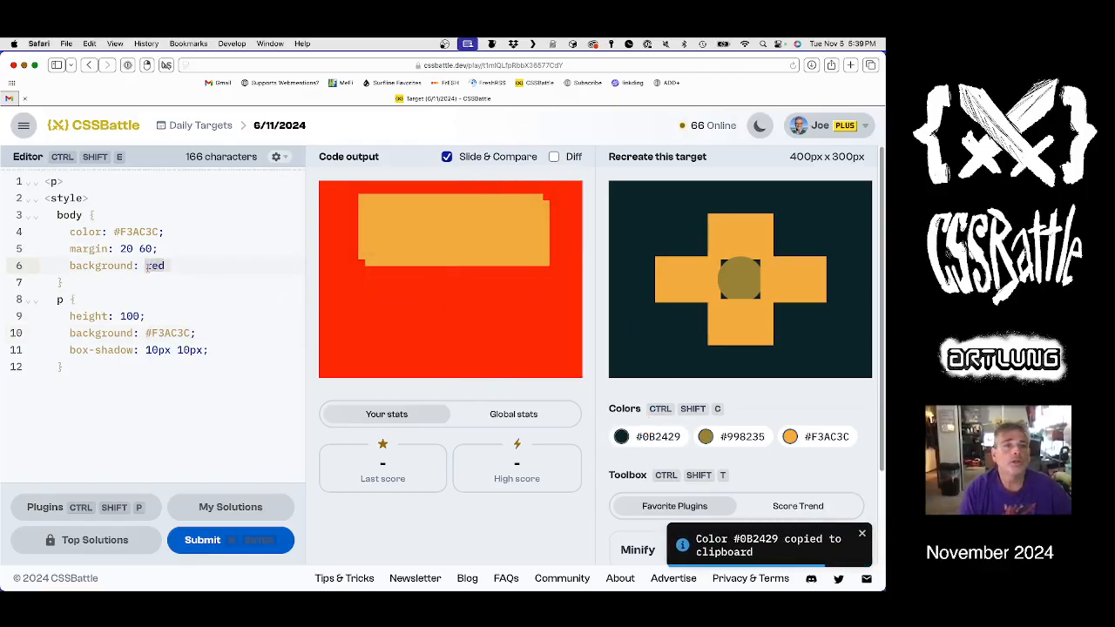
pyautogui.write('#0B2429')
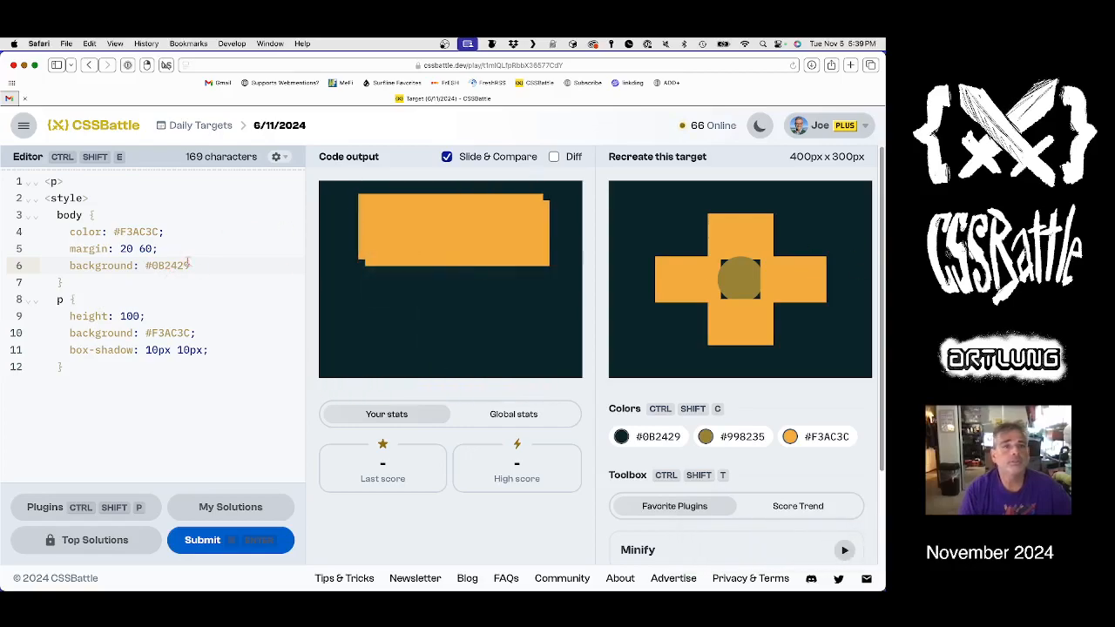
pyautogui.click(554, 156)
pyautogui.write('3')
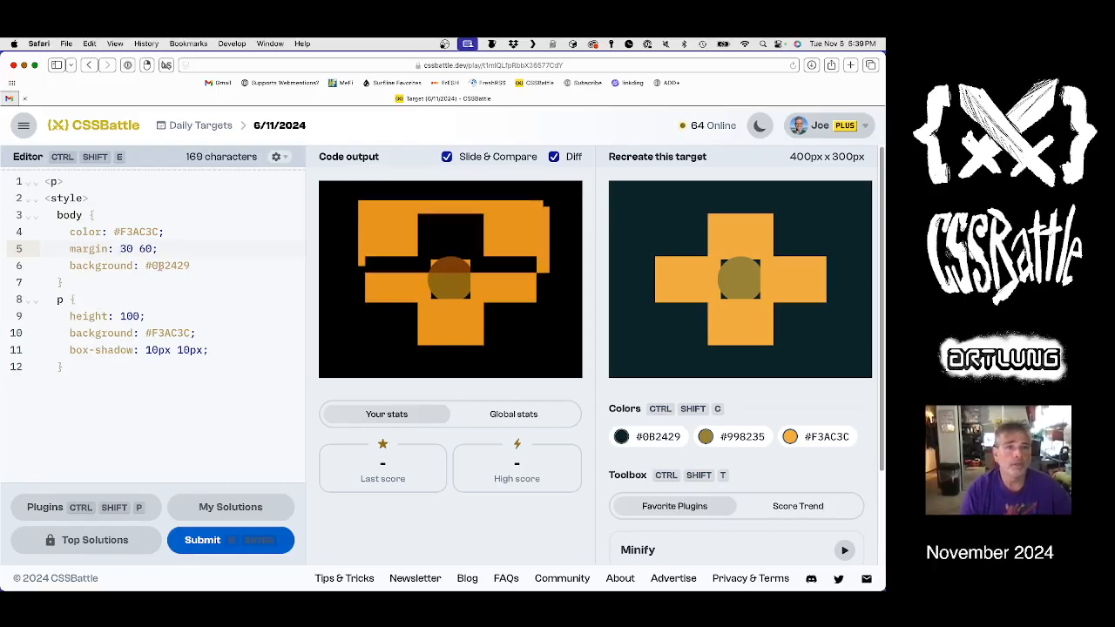
# Disable the box-shadow, set body margin 50 150 and p height 70.
pyautogui.write('x')
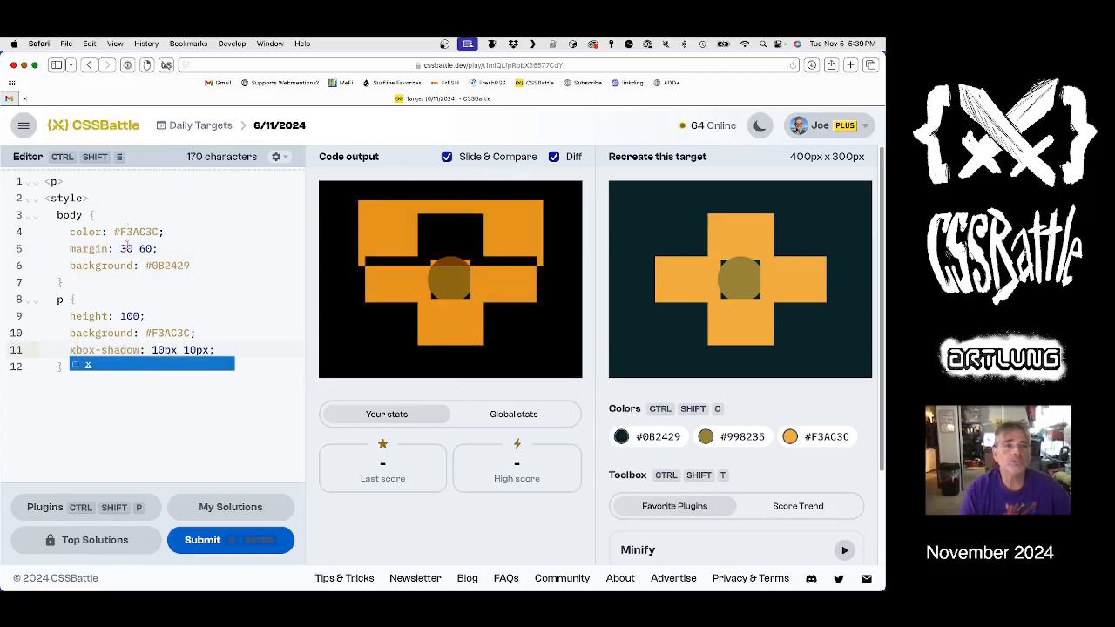
pyautogui.write('50')
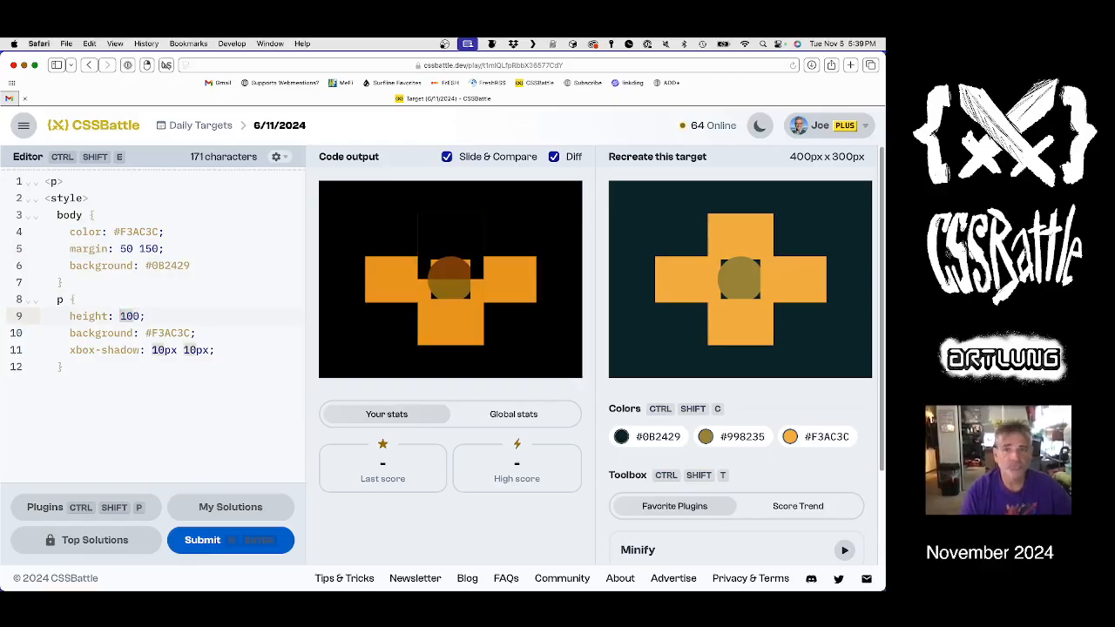
pyautogui.write('50')
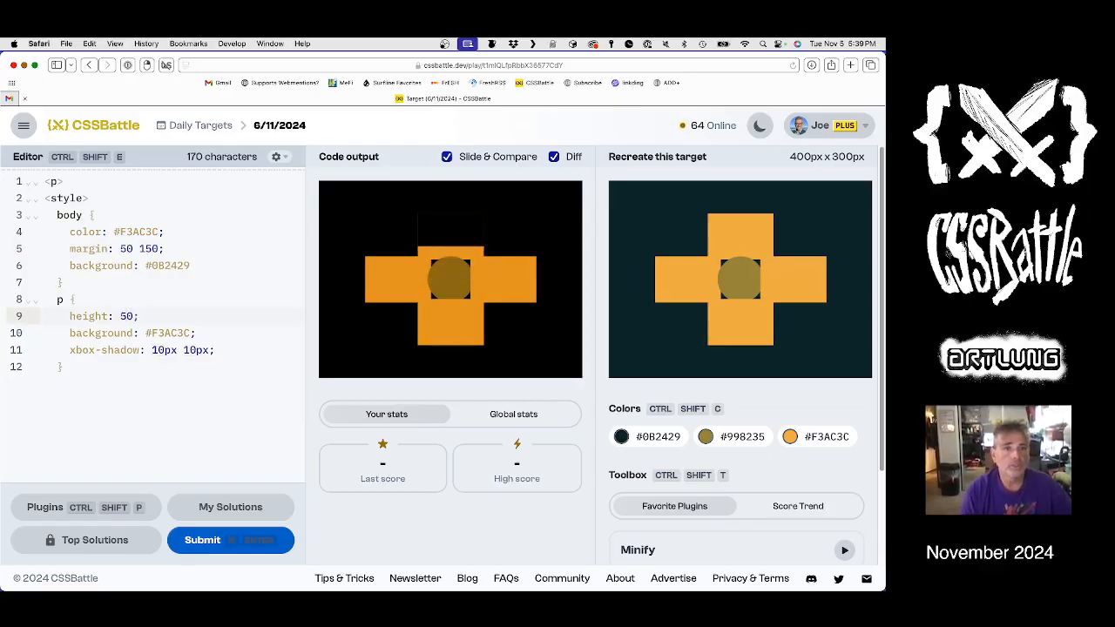
pyautogui.write('70')
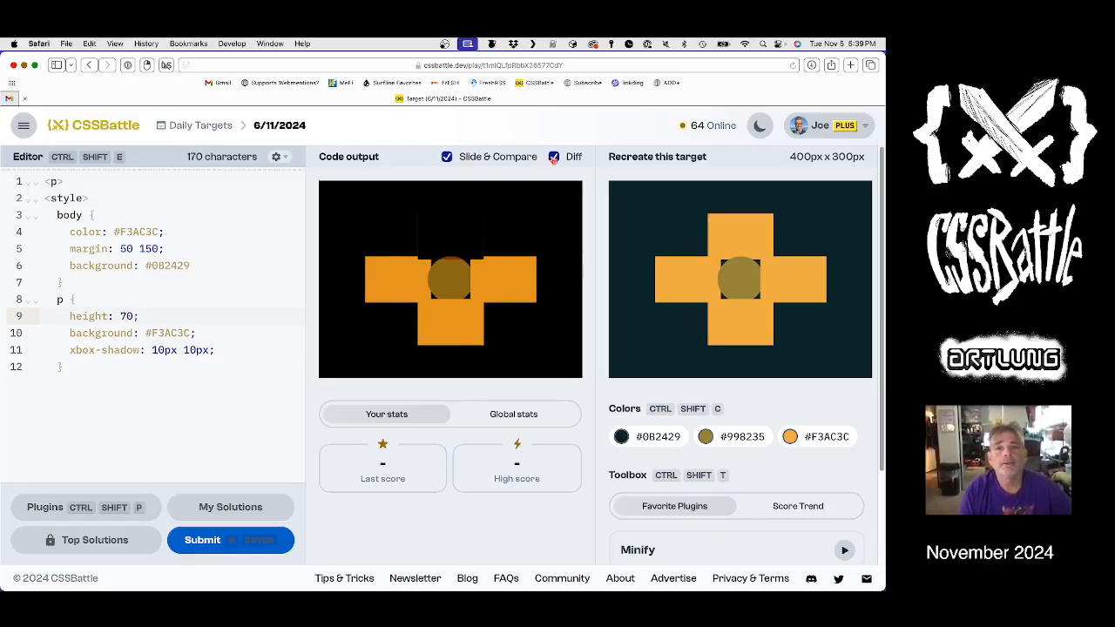
# Set the p box-shadow to -80px 65px, 80px 65px, 0 130px to form the cross arms.
pyautogui.click(554, 157)
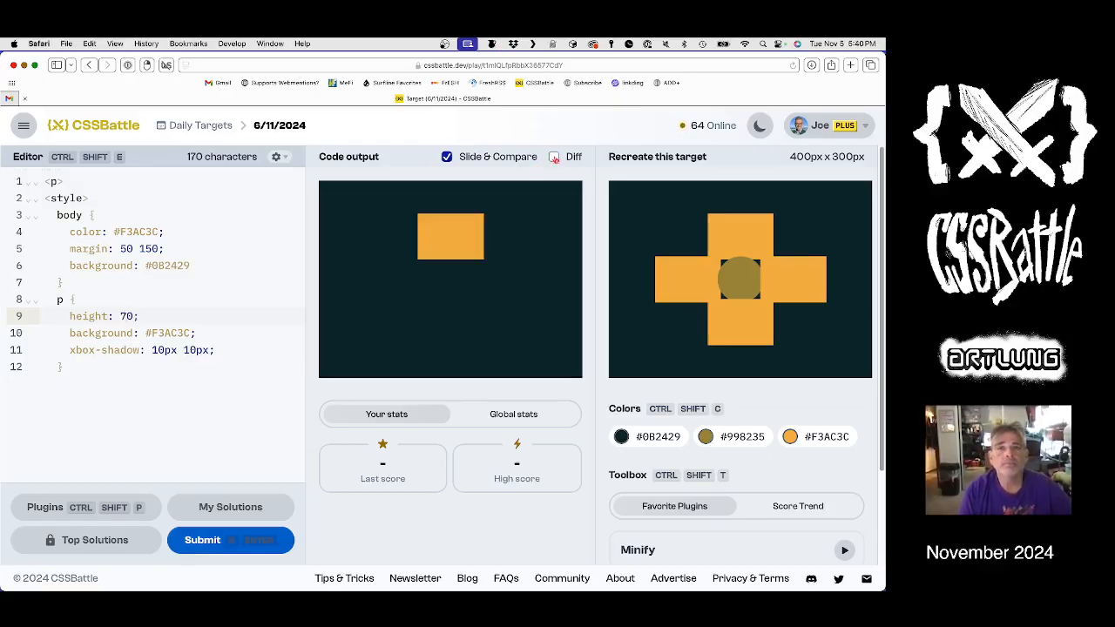
pyautogui.click(554, 157)
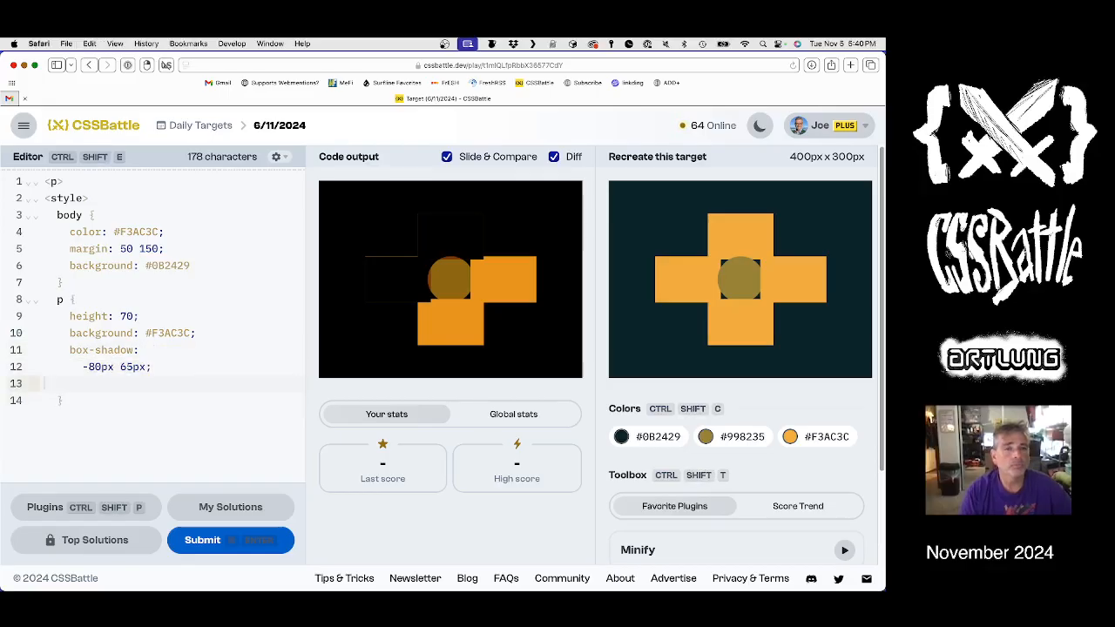
pyautogui.write('-80px 65px;')
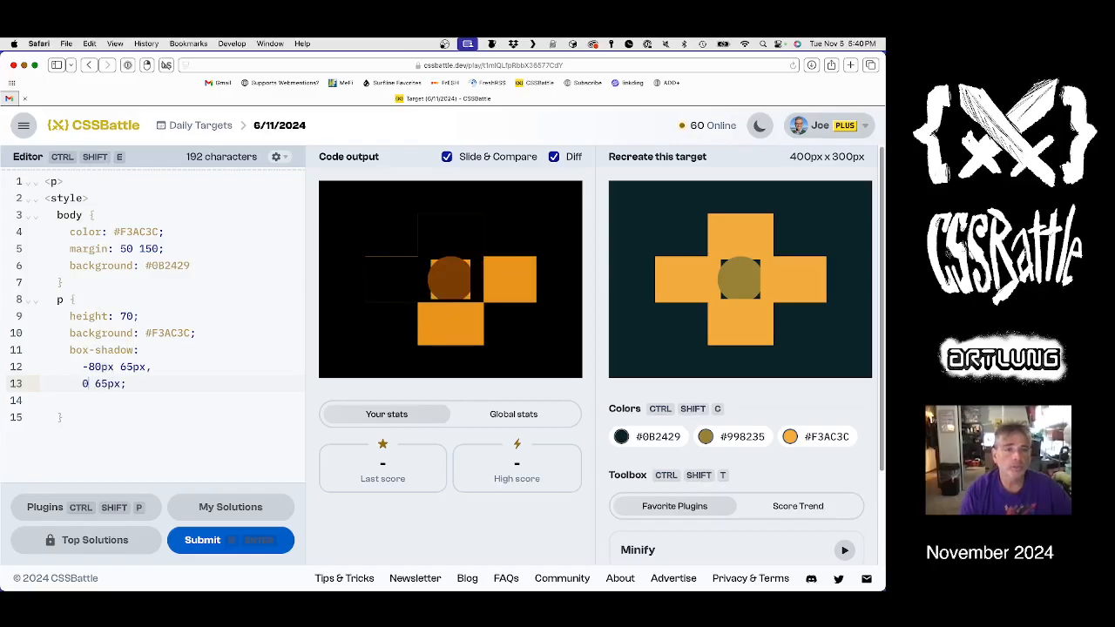
pyautogui.write('1')
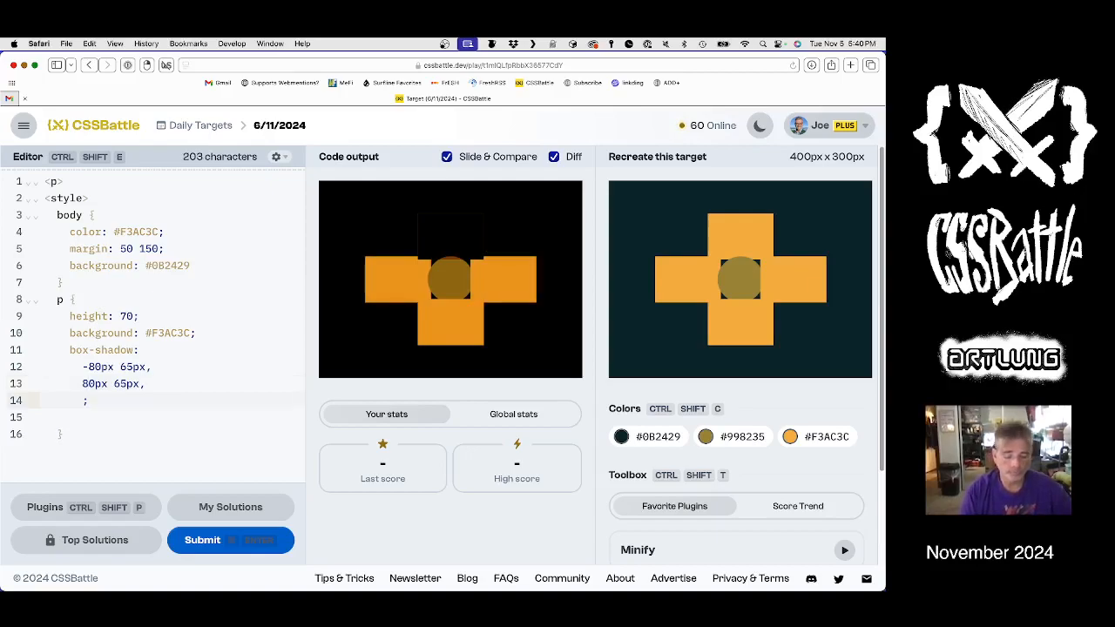
pyautogui.write('0 100px')
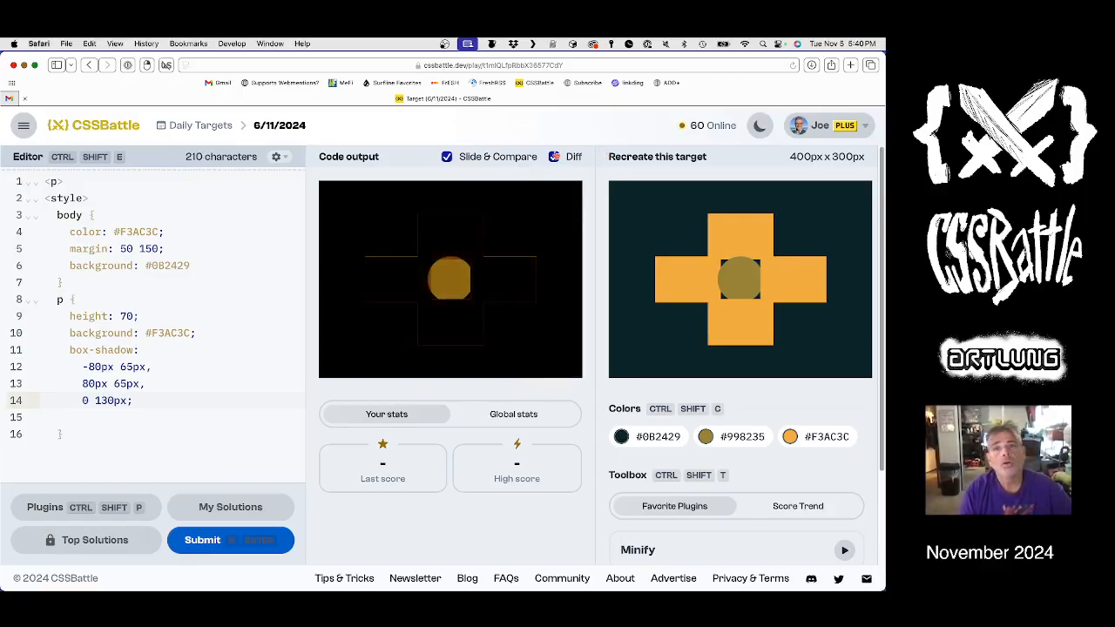
pyautogui.click(554, 157)
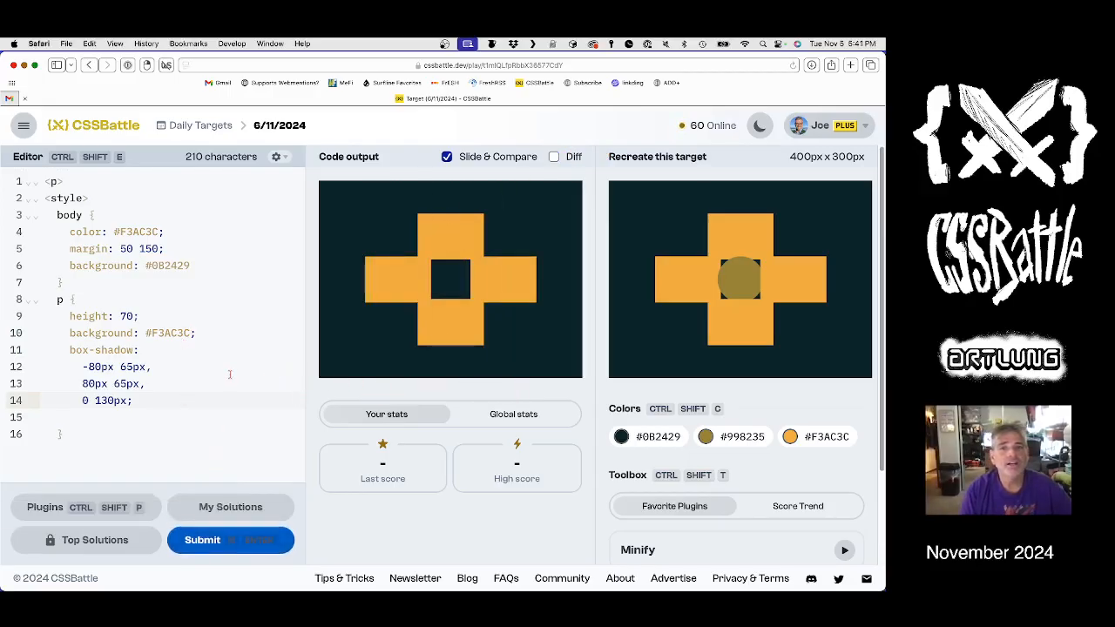
pyautogui.click(202, 539)
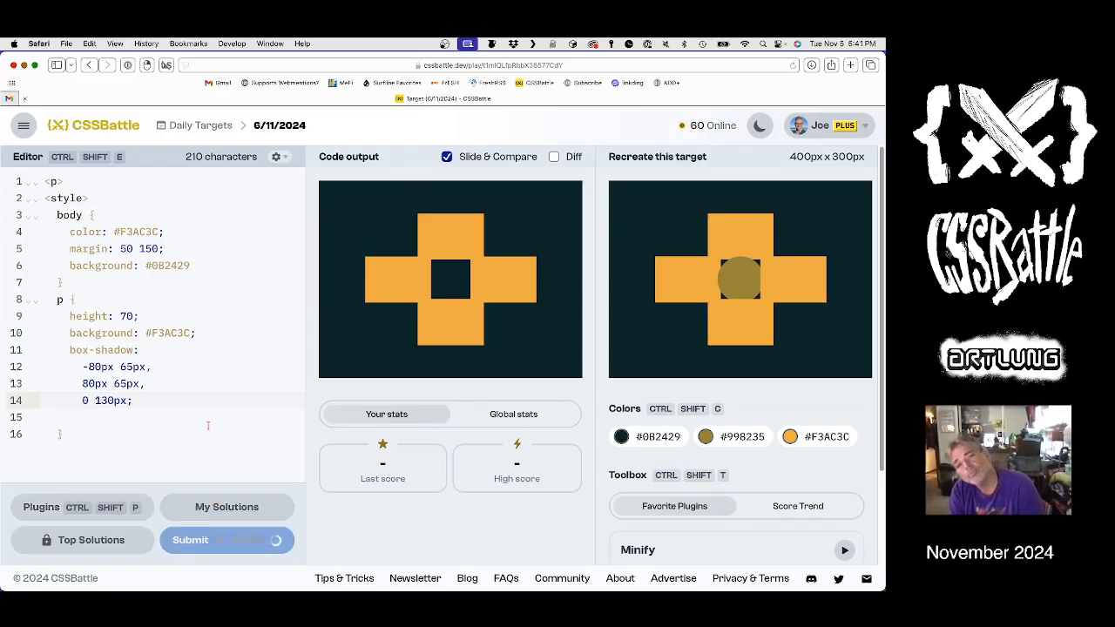
# Add a second <p c> element after the first <p> in the markup.
pyautogui.click(190, 539)
pyautogui.write('<p c>')
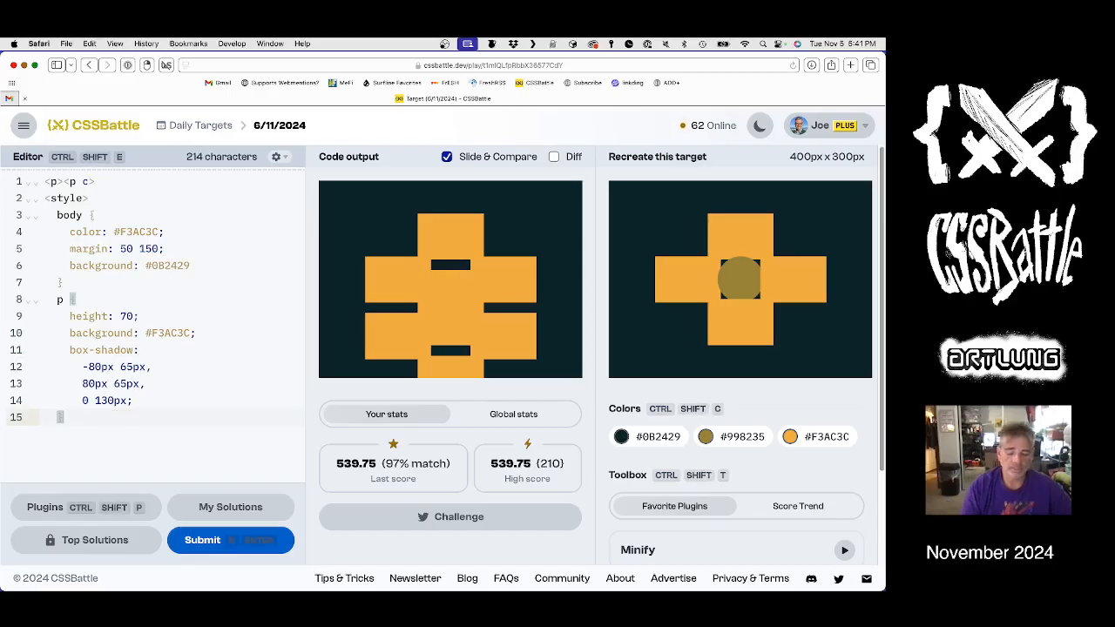
# Add a [c] rule with background #998235.
pyautogui.write('[c] {')
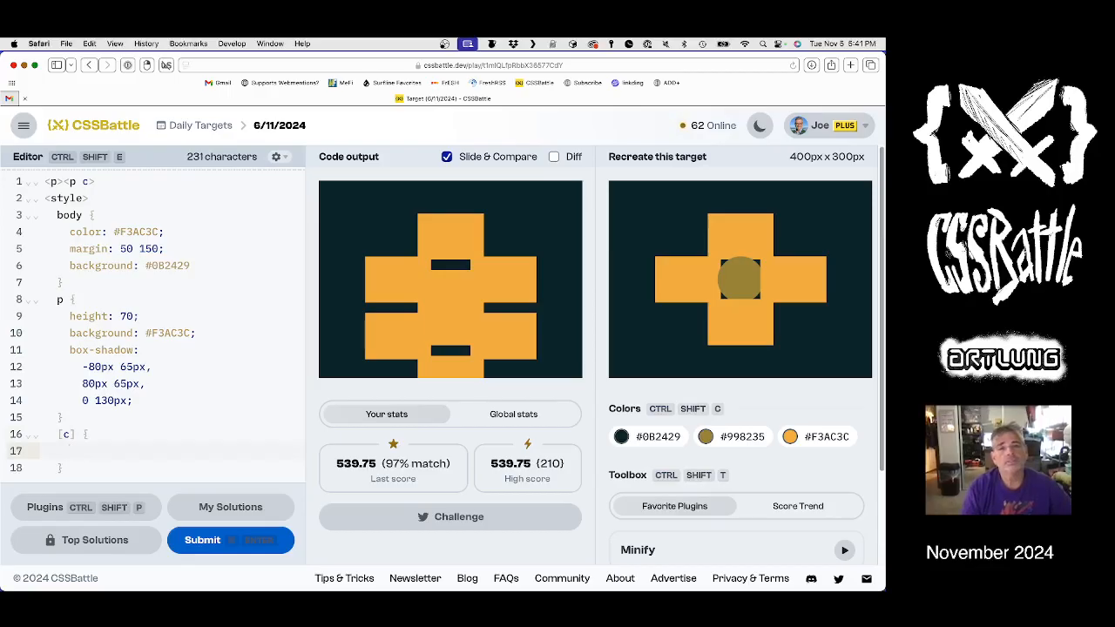
pyautogui.write('background:')
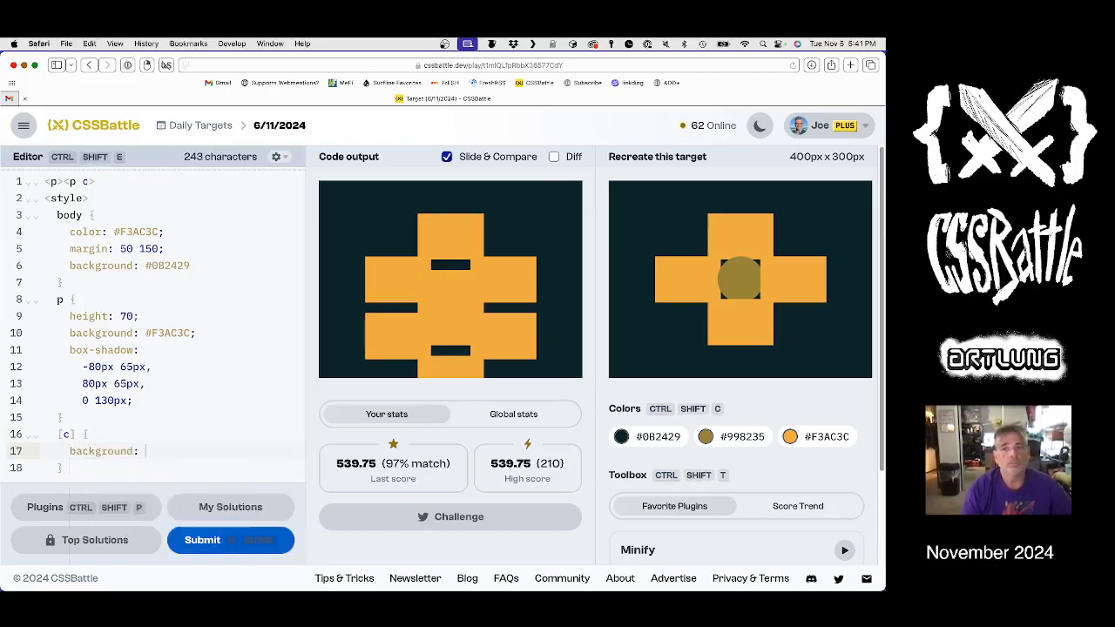
pyautogui.click(731, 437)
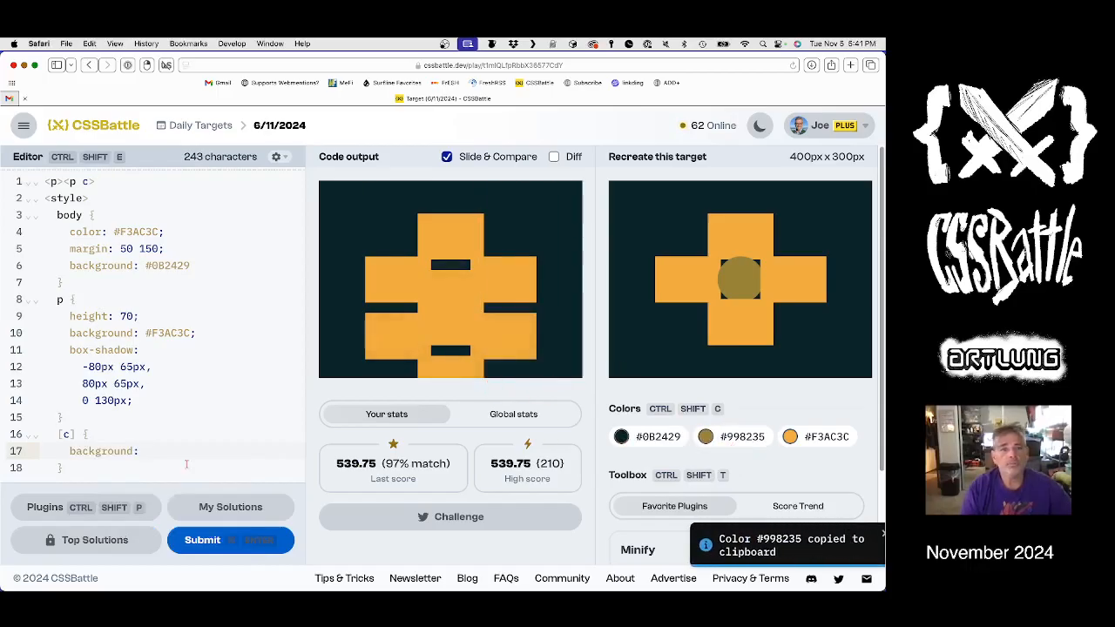
pyautogui.write('#998235')
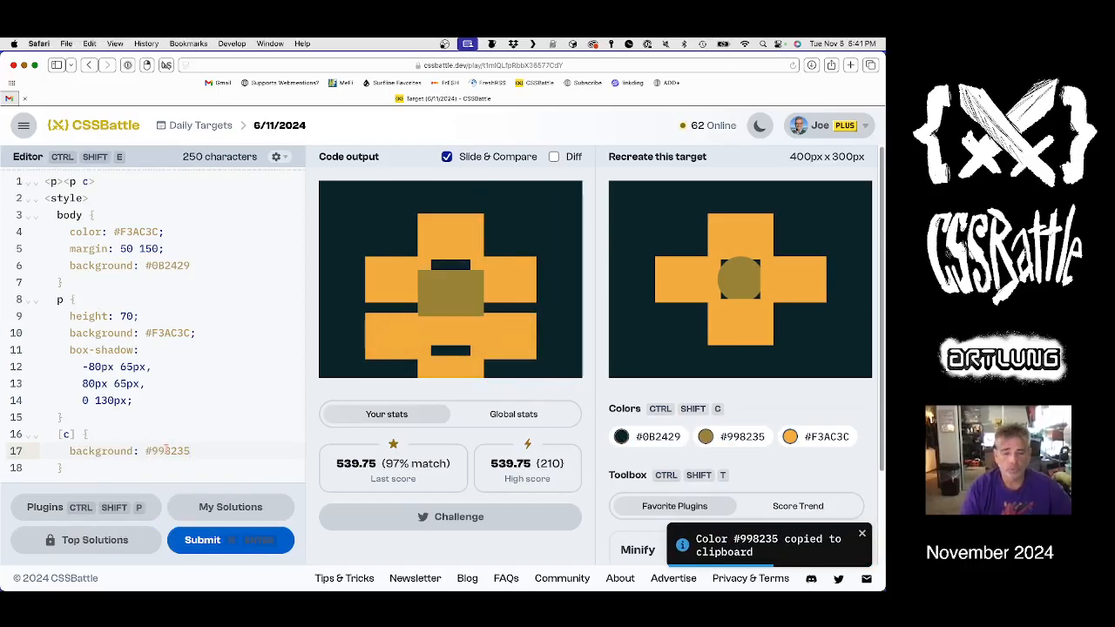
# Give [c] border-radius 50%, aspect-ratio 1 and box-shadow unset.
pyautogui.write('border-radius:')
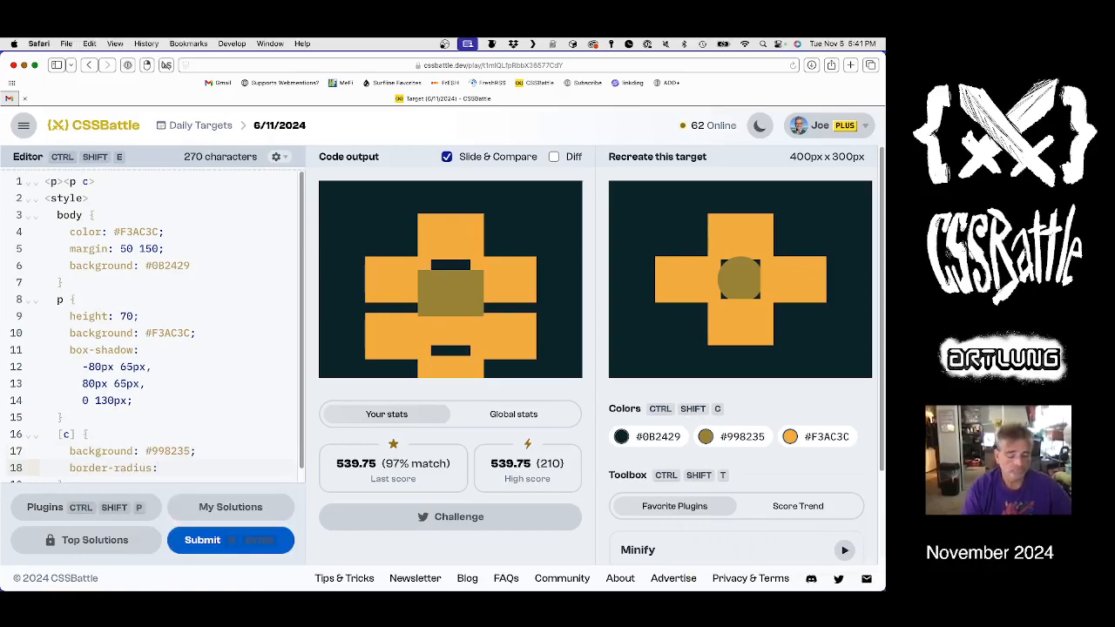
pyautogui.write('50%;')
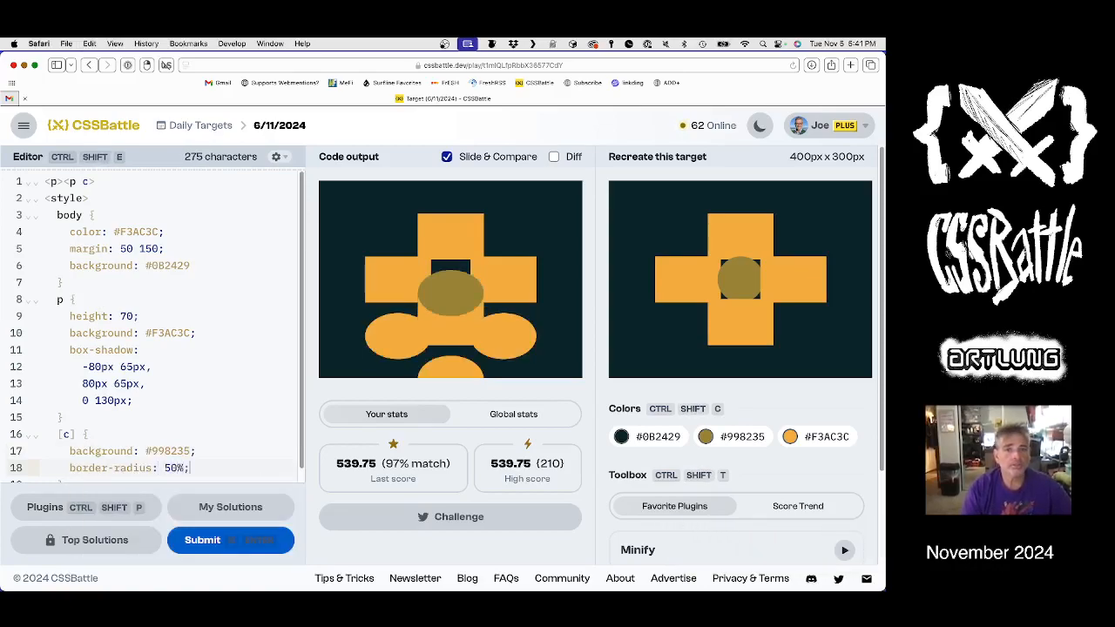
pyautogui.write('aspec')
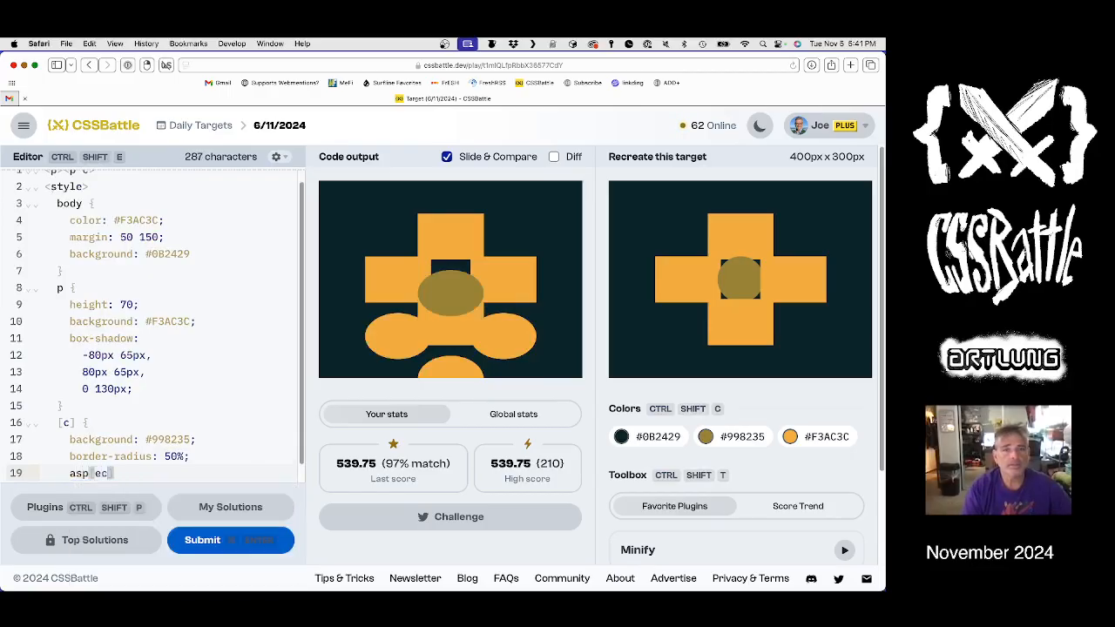
pyautogui.press('Backspace')
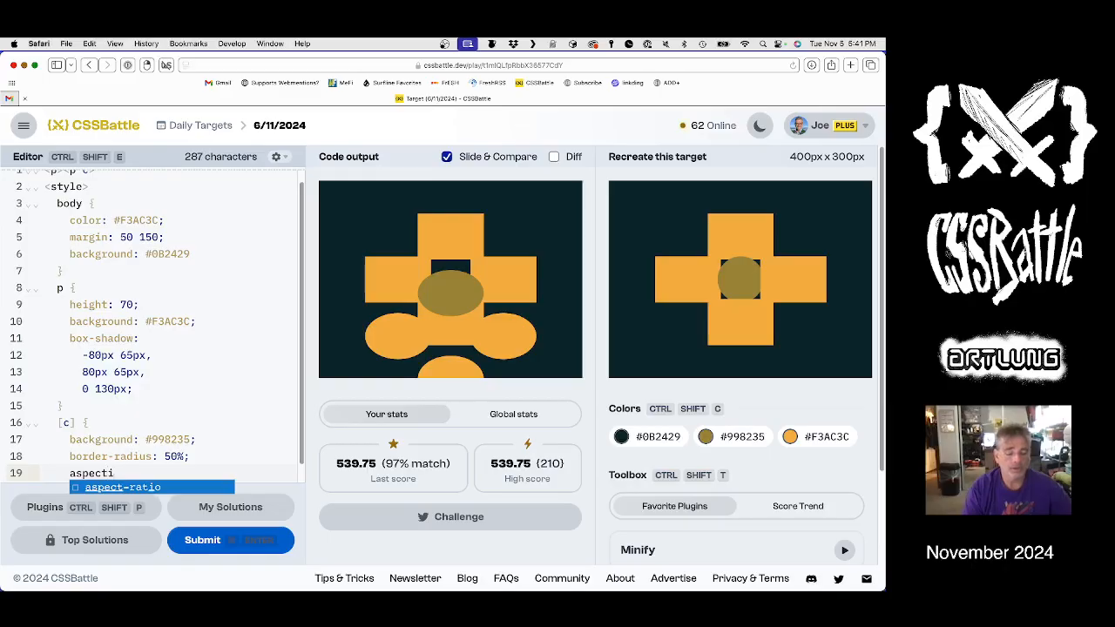
pyautogui.write('-ratio:')
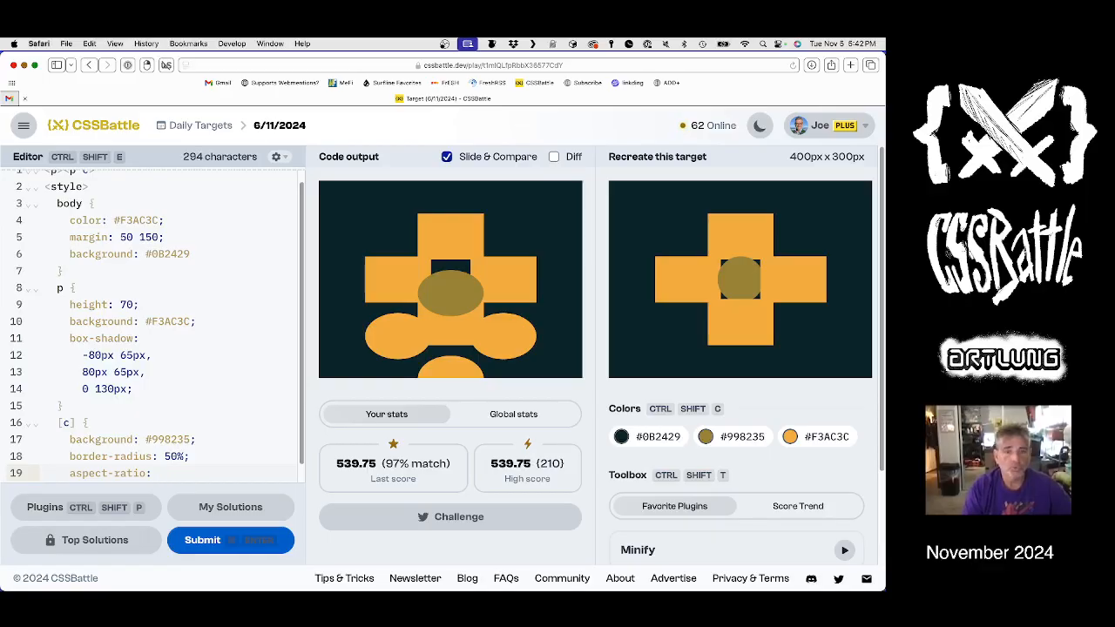
pyautogui.write('1')
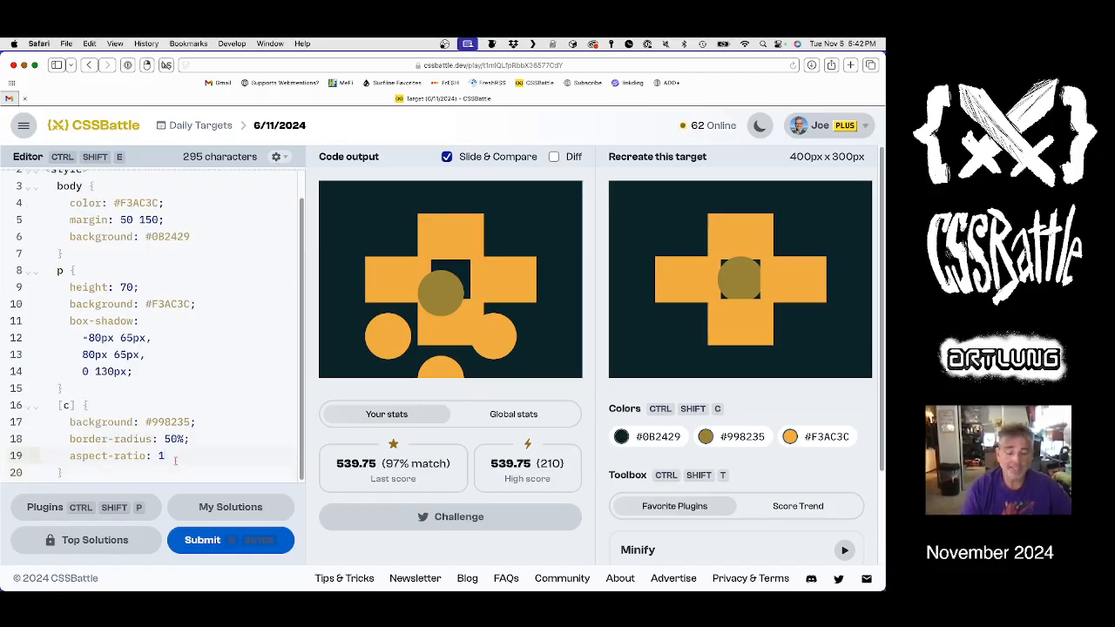
pyautogui.write('box-shadow: unse')
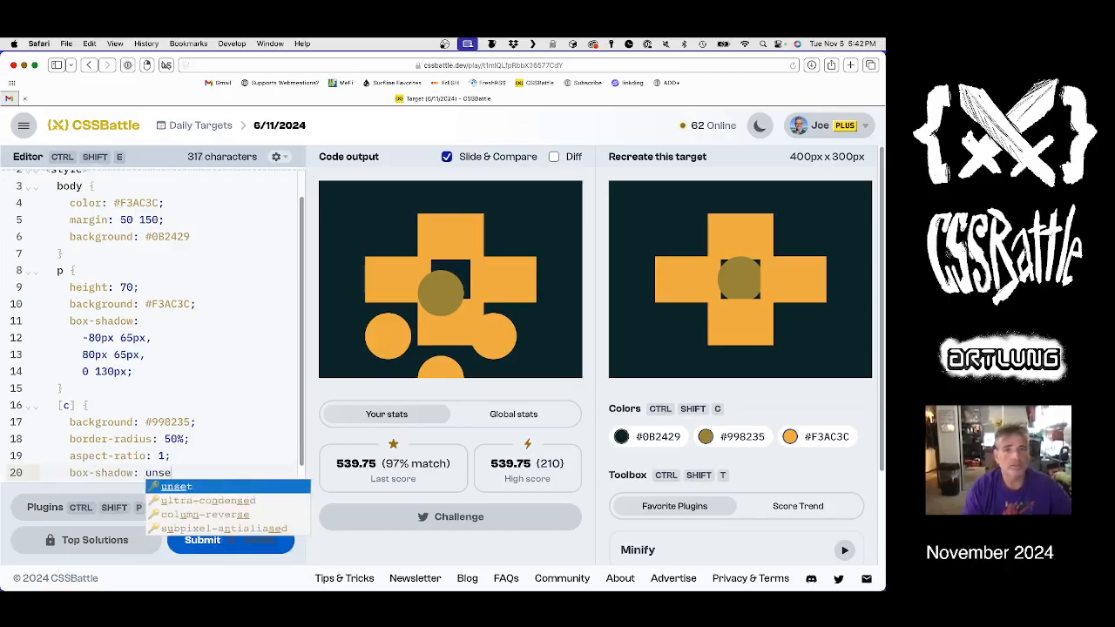
pyautogui.click(176, 486)
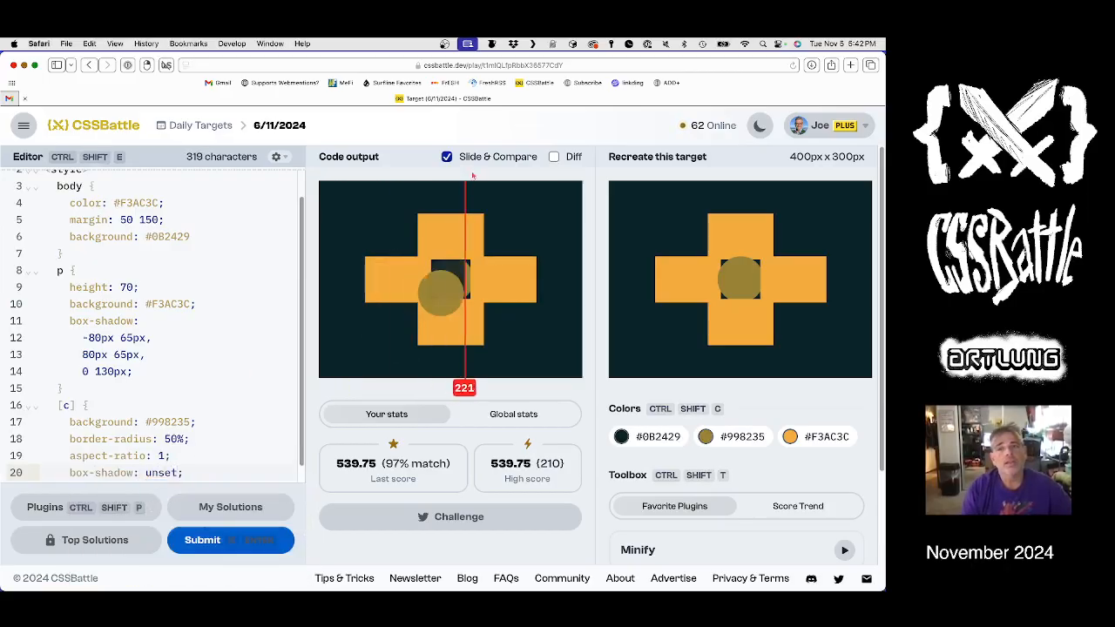
# Add margin -22 14 to [c], checking against the Diff overlay.
pyautogui.click(554, 157)
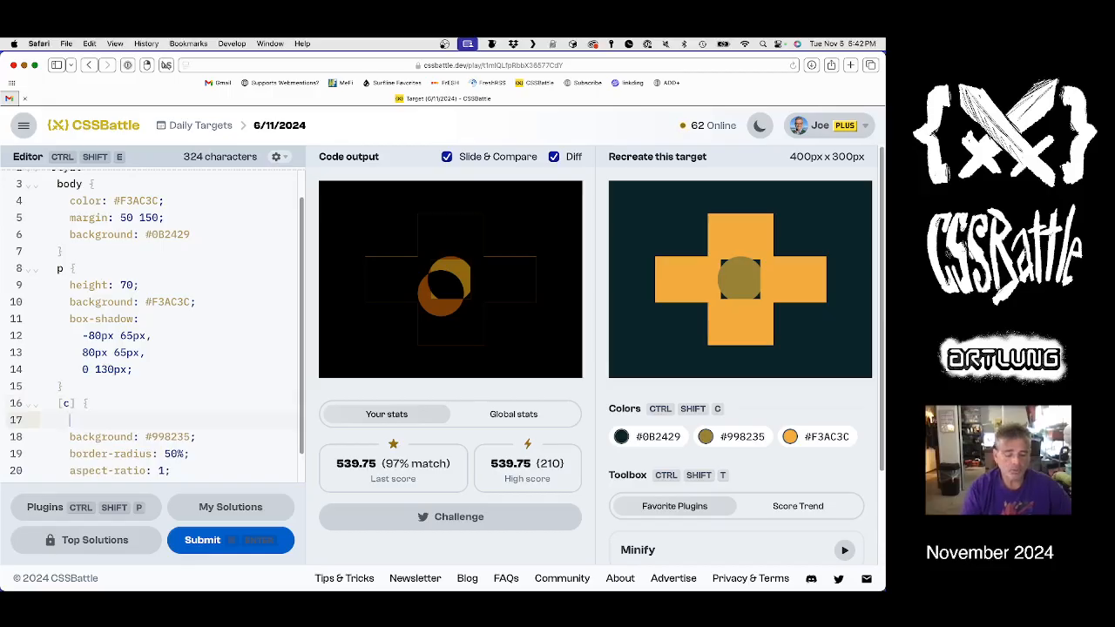
pyautogui.write('margi')
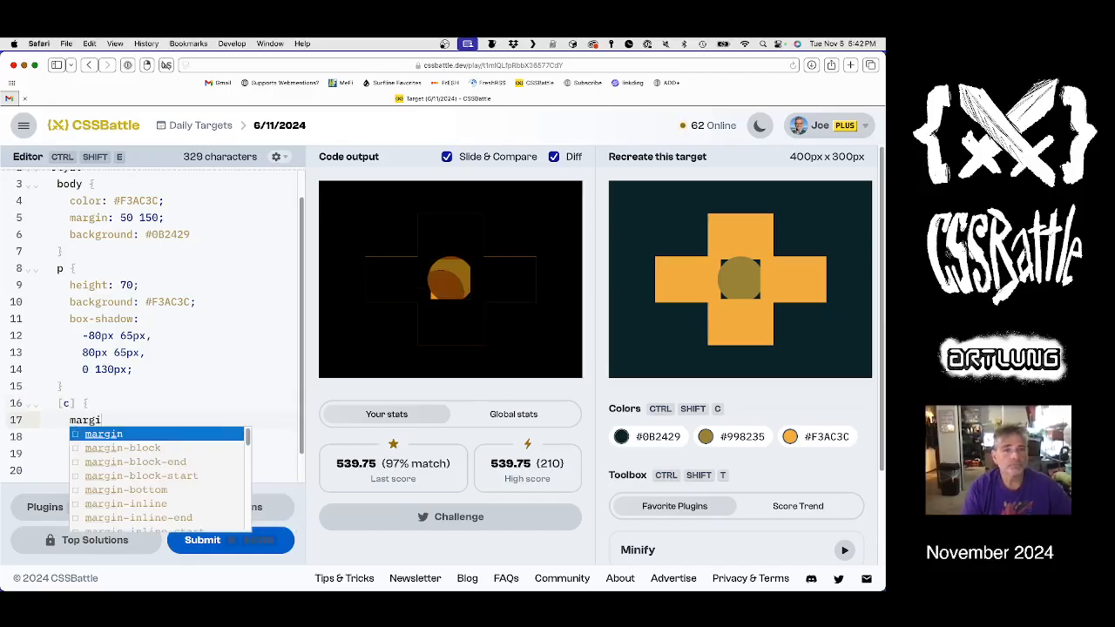
pyautogui.write('n:;')
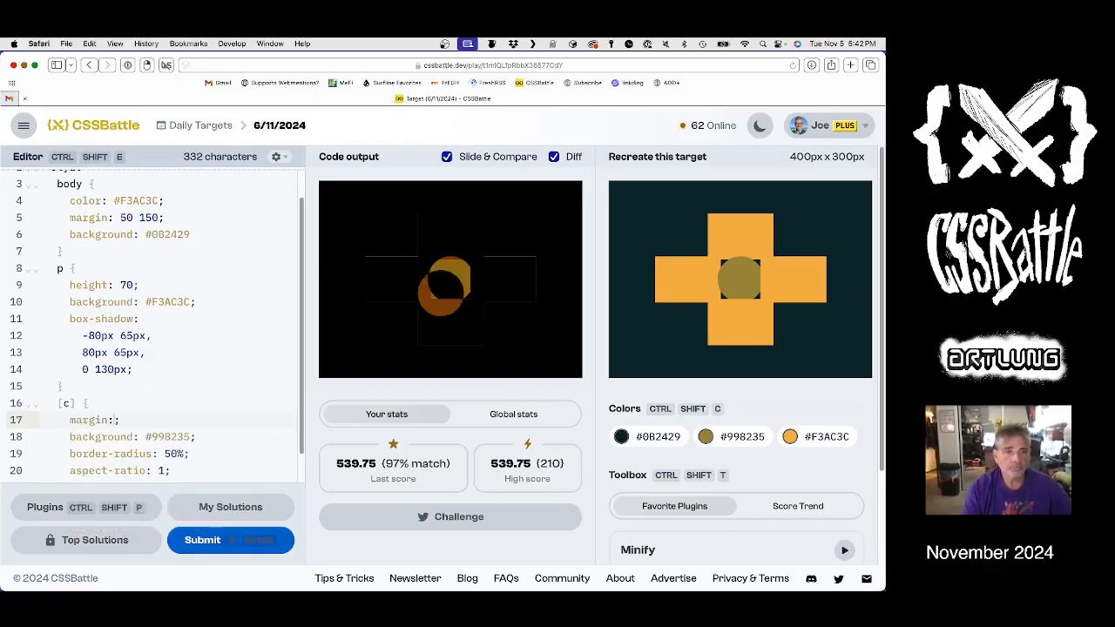
pyautogui.write('-20')
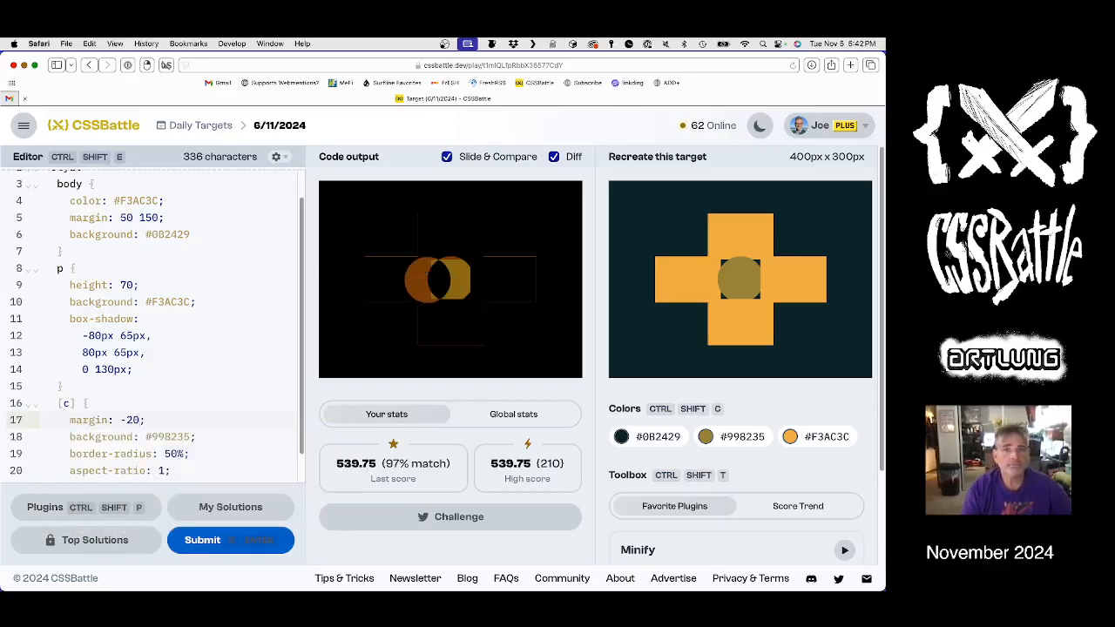
pyautogui.write('0')
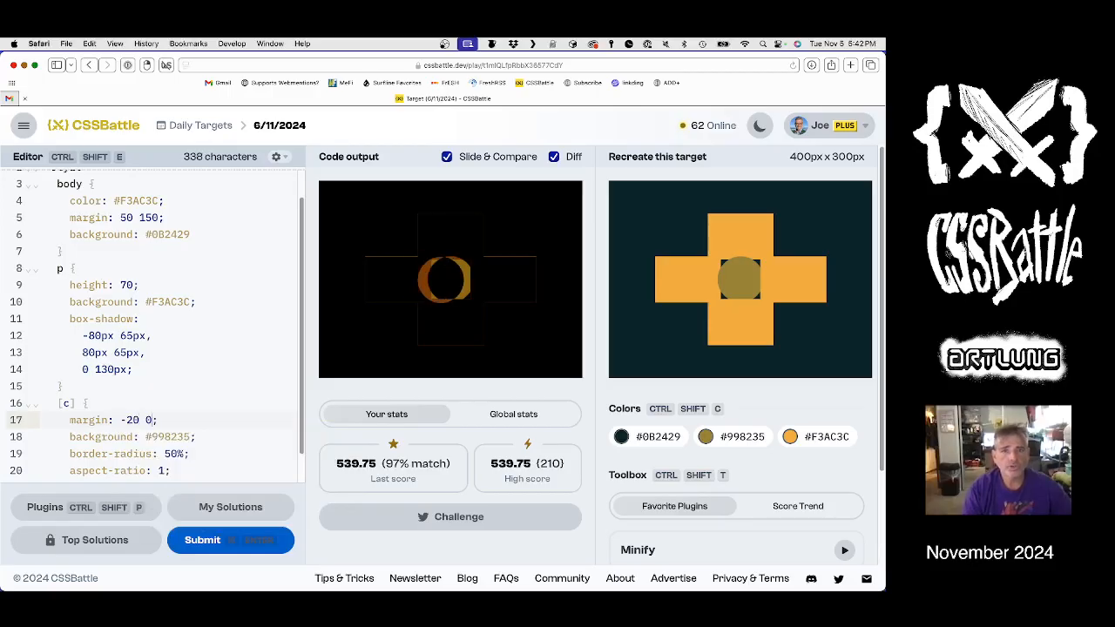
pyautogui.write('1')
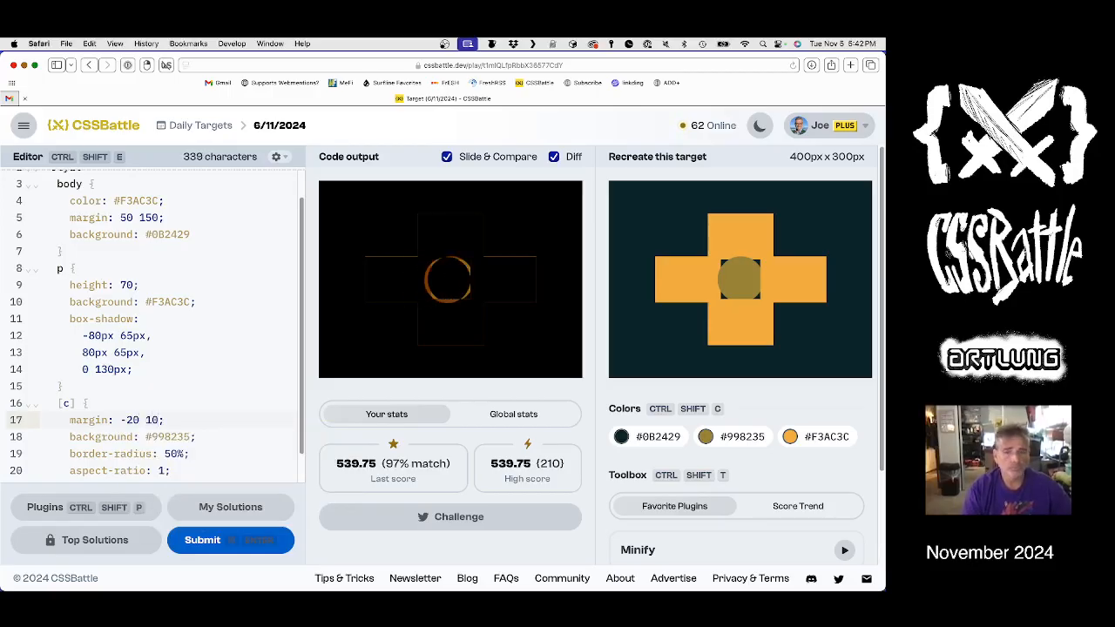
pyautogui.write('5')
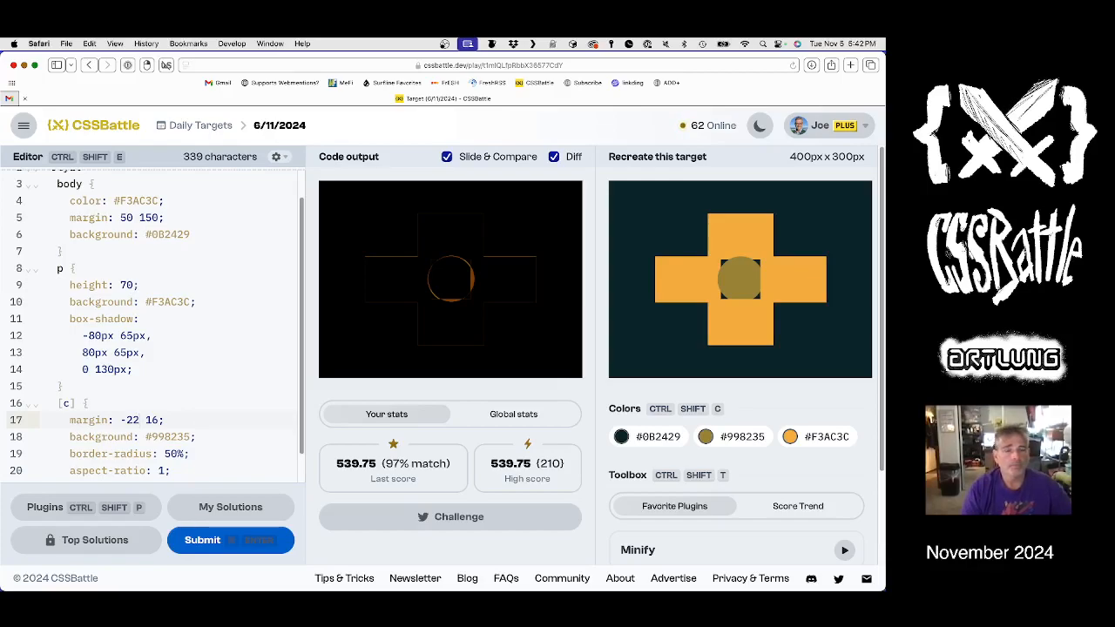
pyautogui.click(554, 156)
pyautogui.write('4')
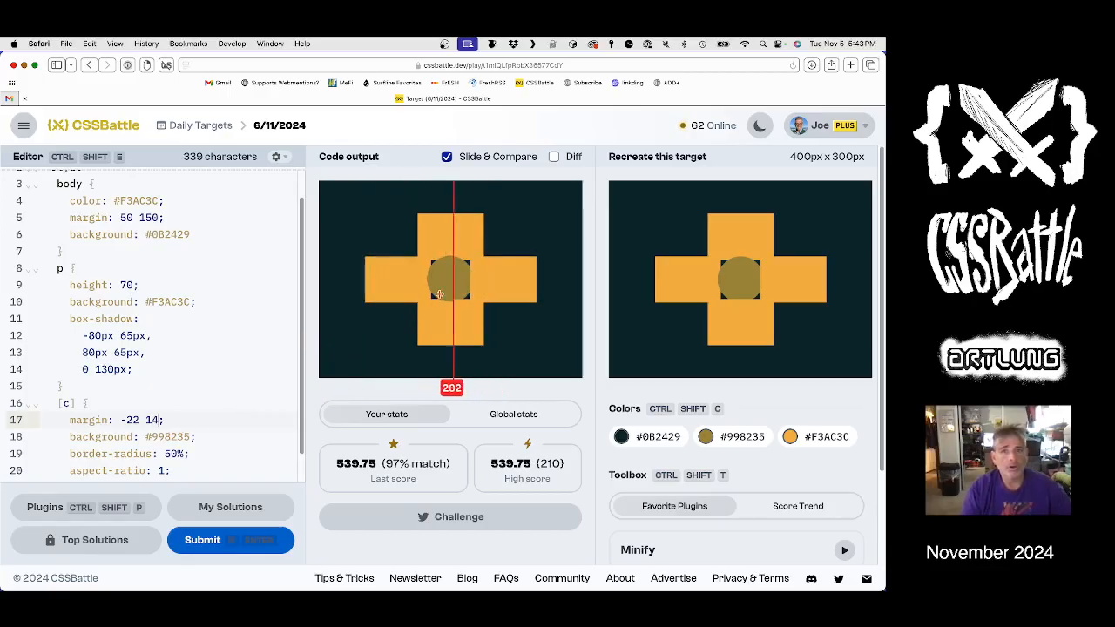
# Slide-compare the circle and cross edges with the target, then start a clip declaration in [c].
pyautogui.moveTo(452, 291); pyautogui.dragTo(437, 308)
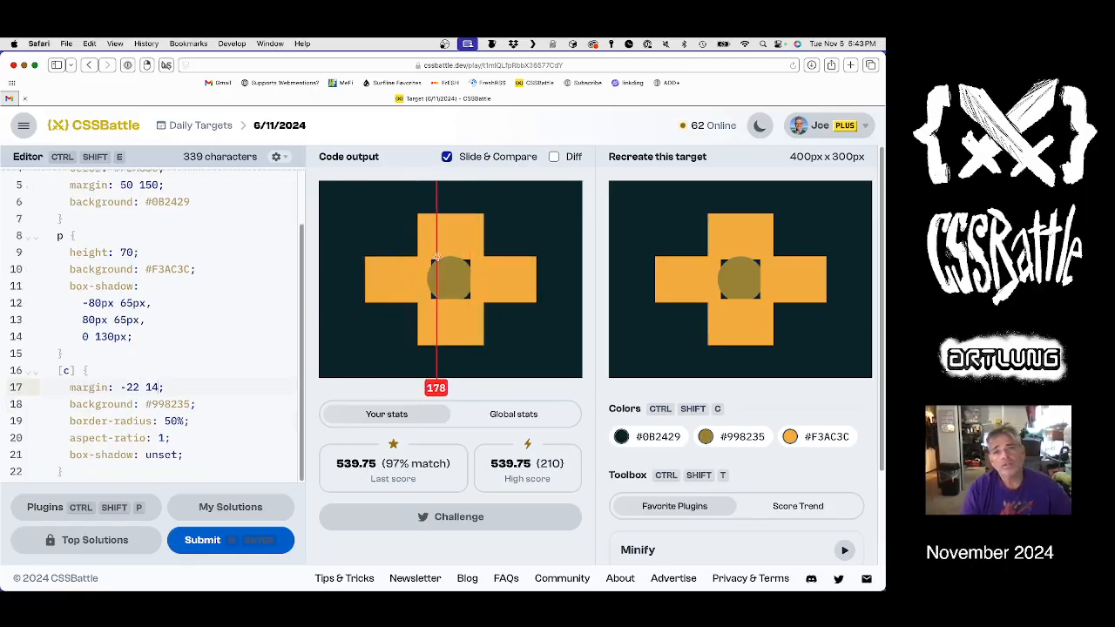
pyautogui.moveTo(435, 279); pyautogui.dragTo(425, 279)
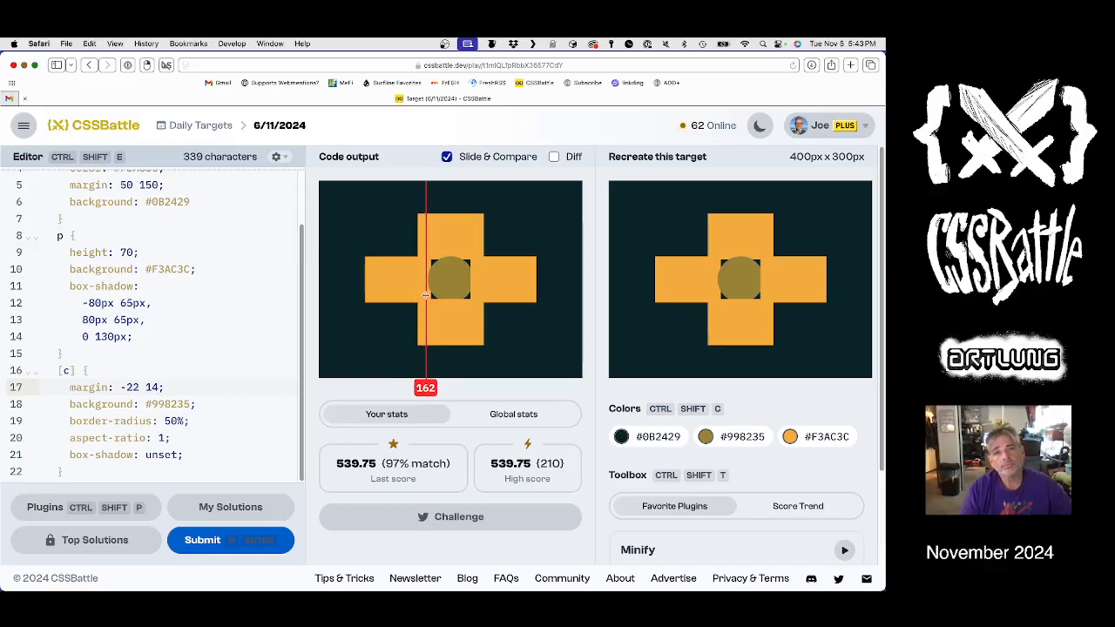
pyautogui.moveTo(425, 297); pyautogui.dragTo(444, 261)
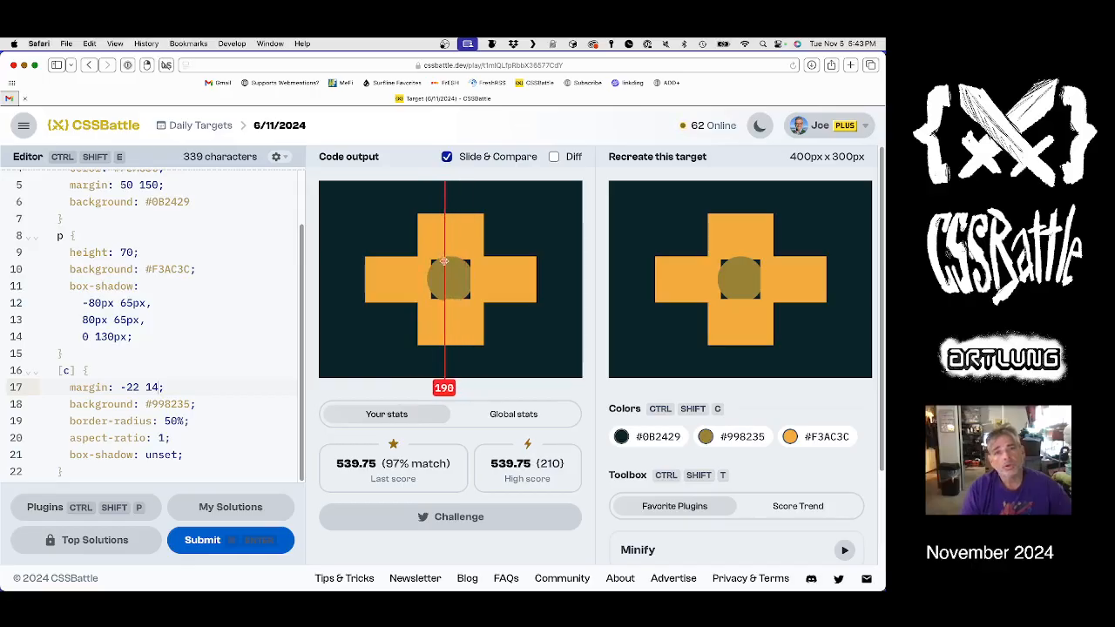
pyautogui.moveTo(444, 262); pyautogui.dragTo(388, 262)
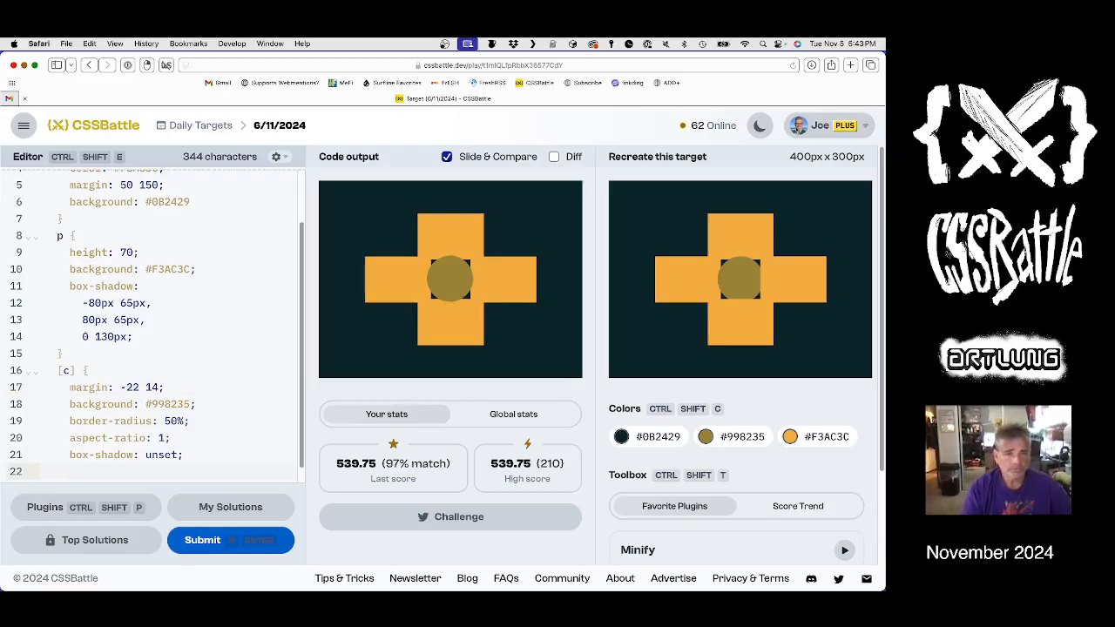
pyautogui.write('clip-')
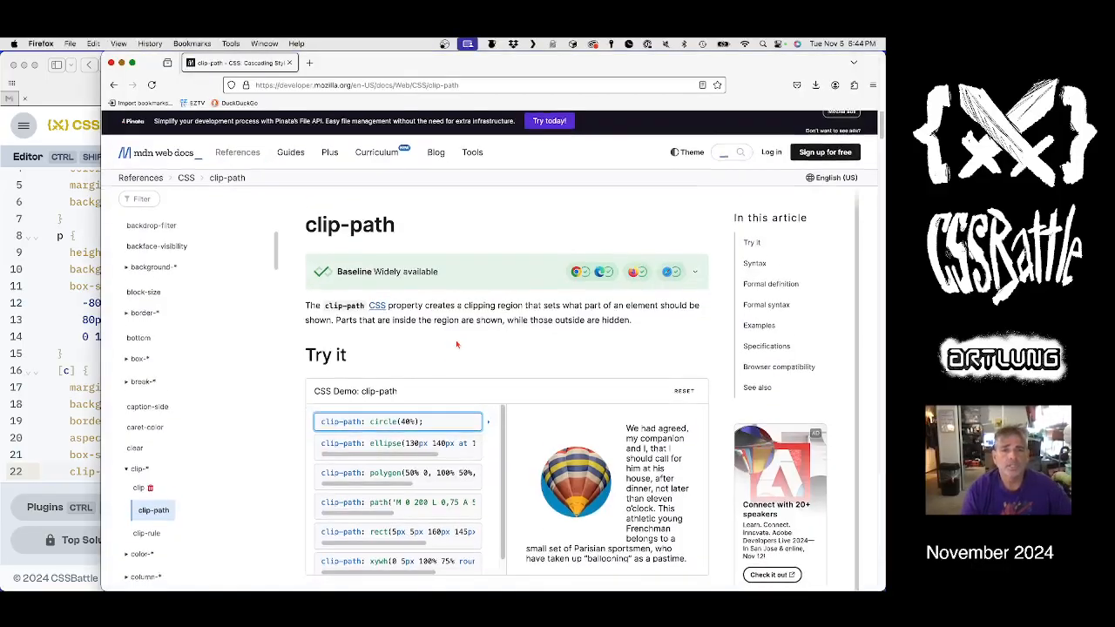
# Scroll MDN's clip-path page down to the Syntax examples.
pyautogui.scroll(-3)
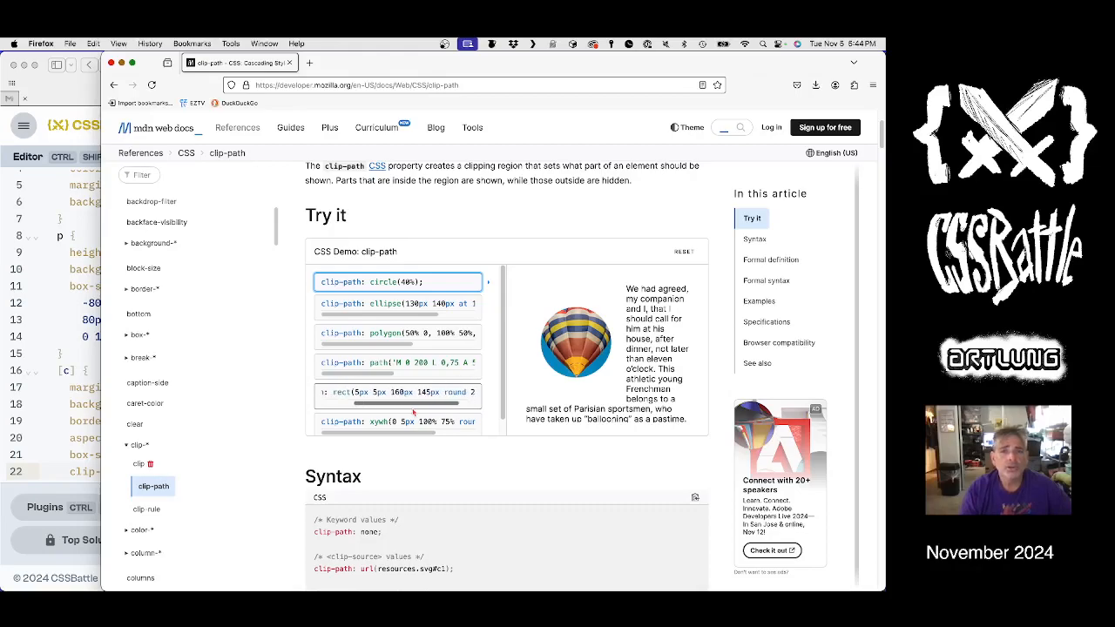
pyautogui.scroll(-3)
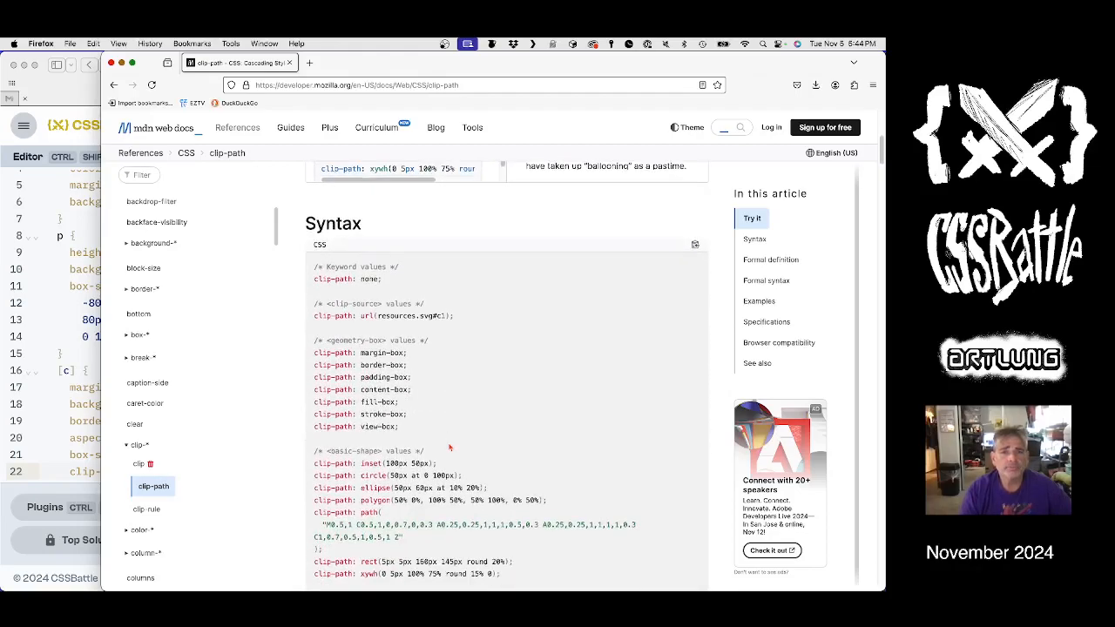
pyautogui.scroll(-3)
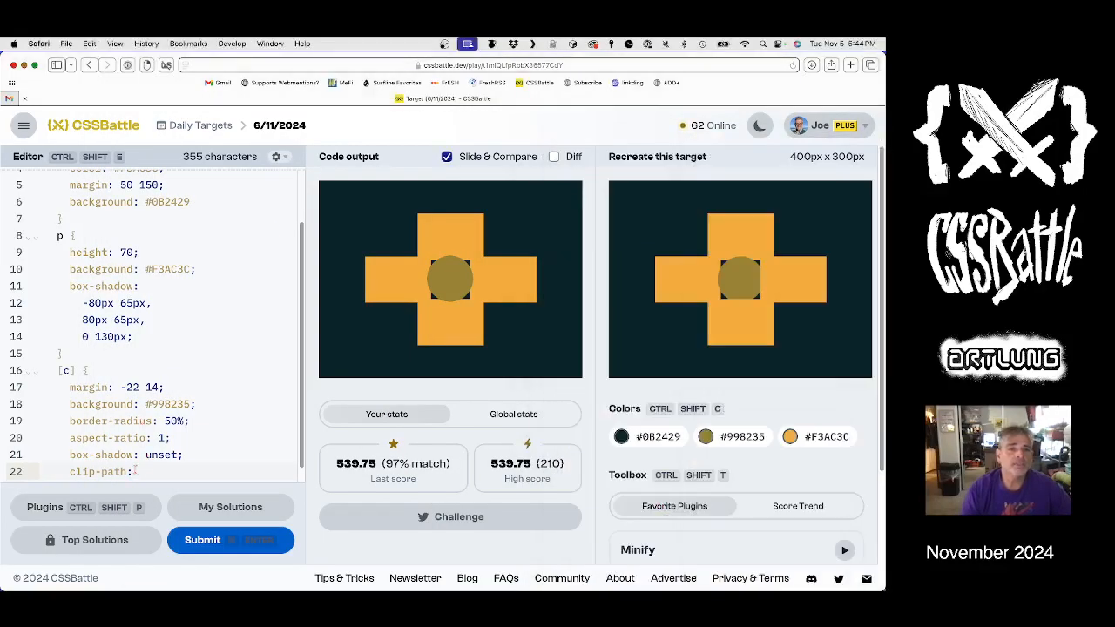
pyautogui.write(':rect 5px 5px 160px 145px round 20%')
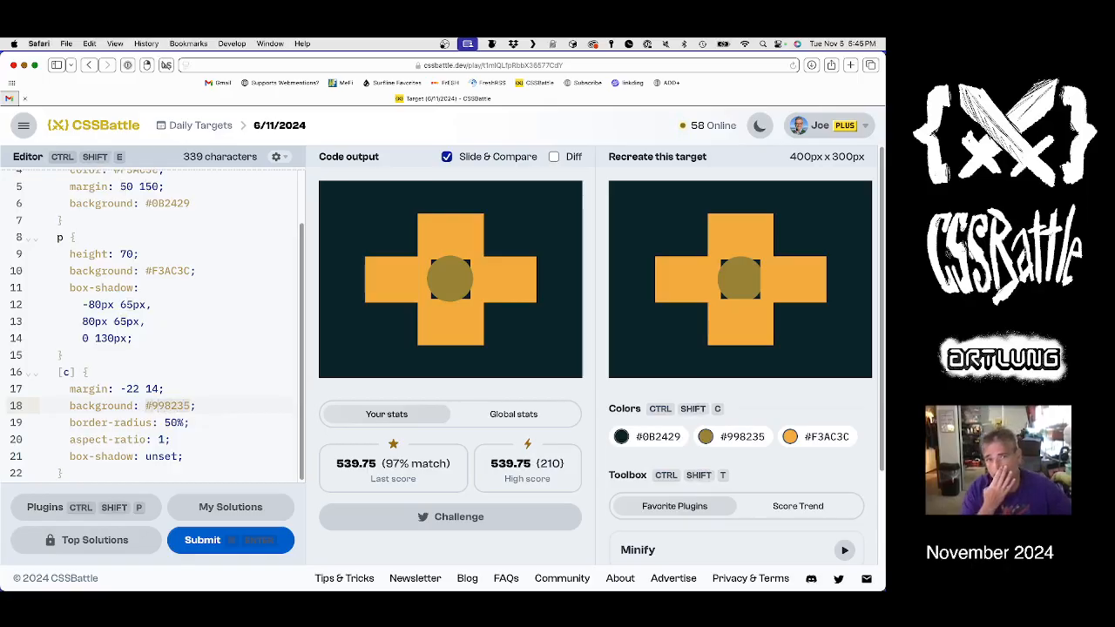
# Fill the circle with conic-gradient(at 80% 80%, #0000 75%, #998235 0).
pyautogui.write('conic-')
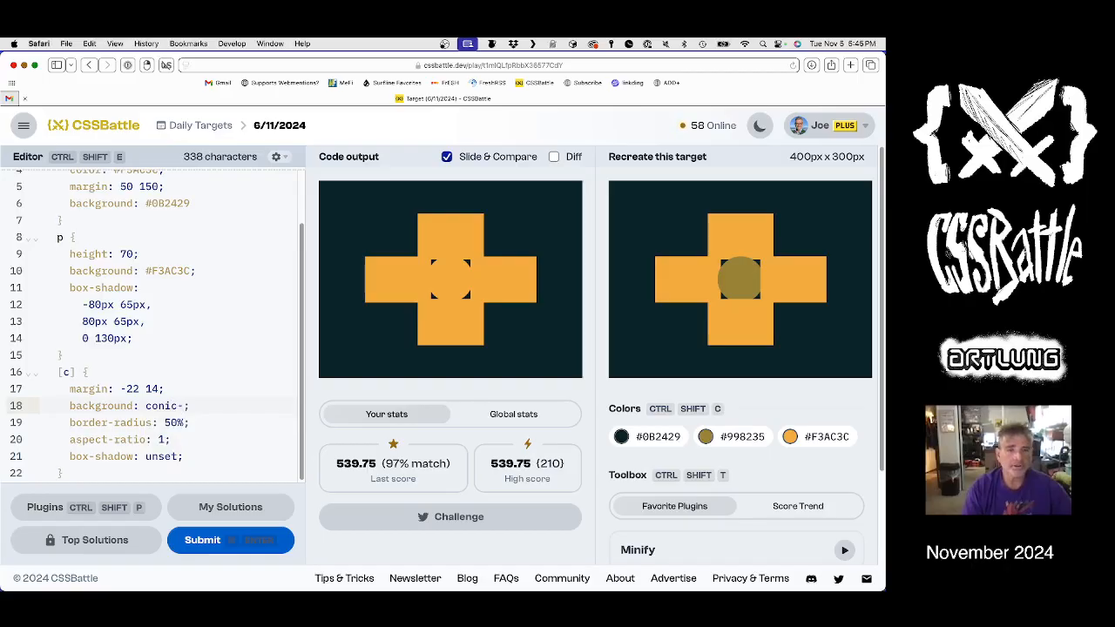
pyautogui.write('grado')
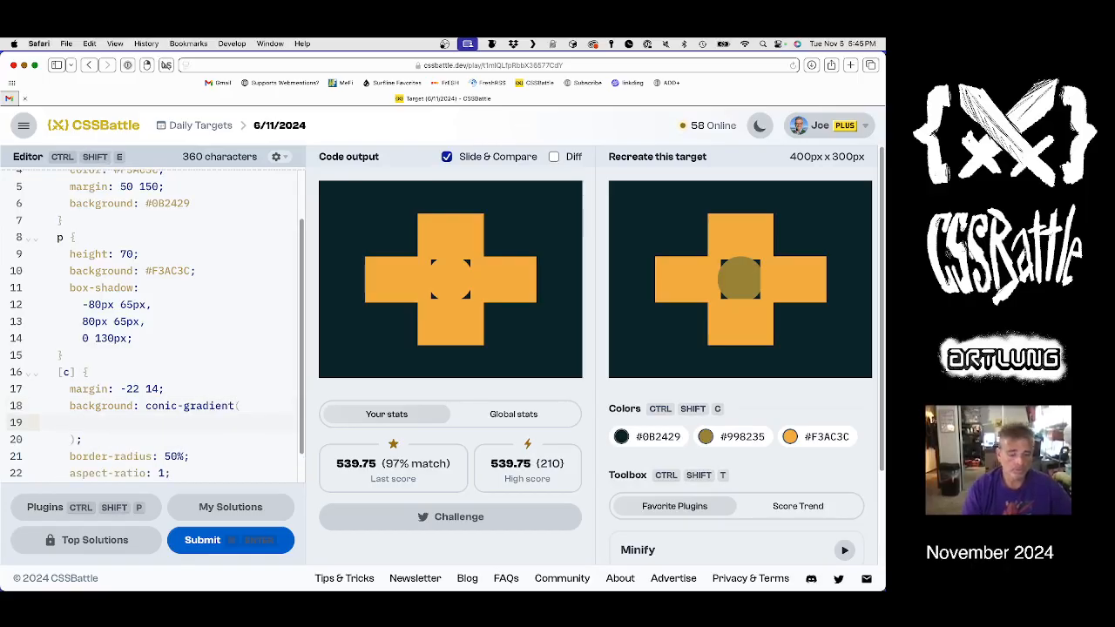
pyautogui.write('#0000')
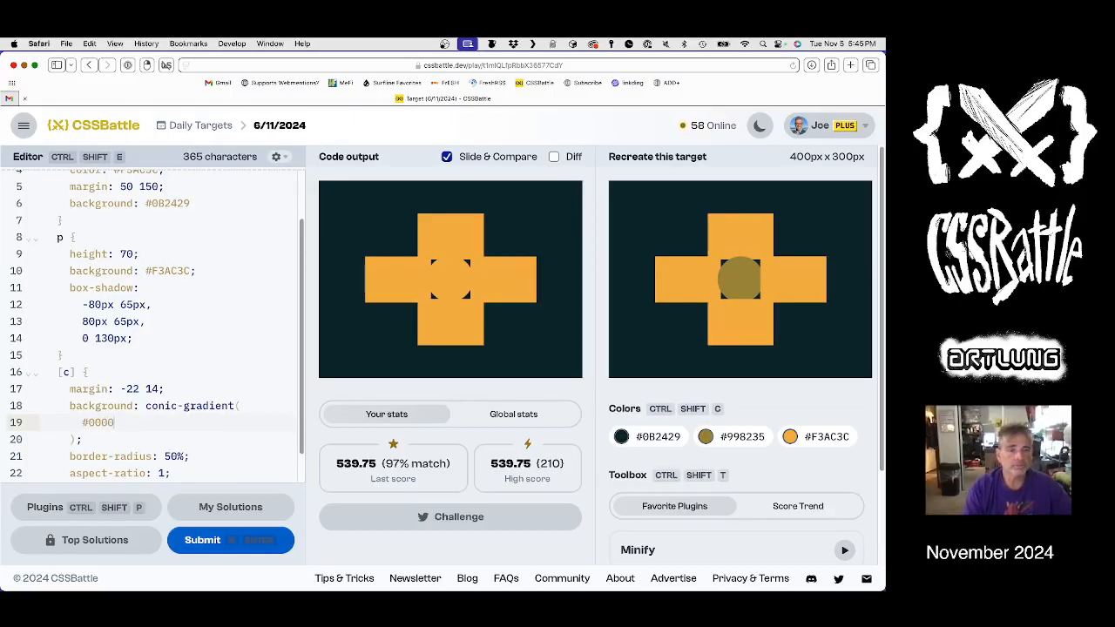
pyautogui.write('75%,')
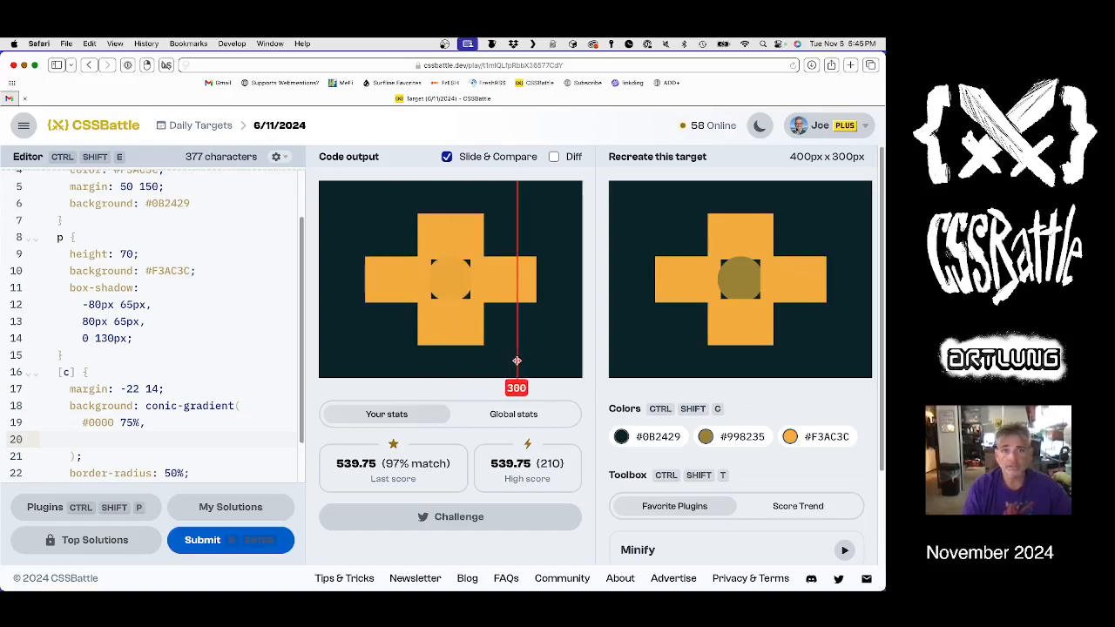
pyautogui.click(732, 436)
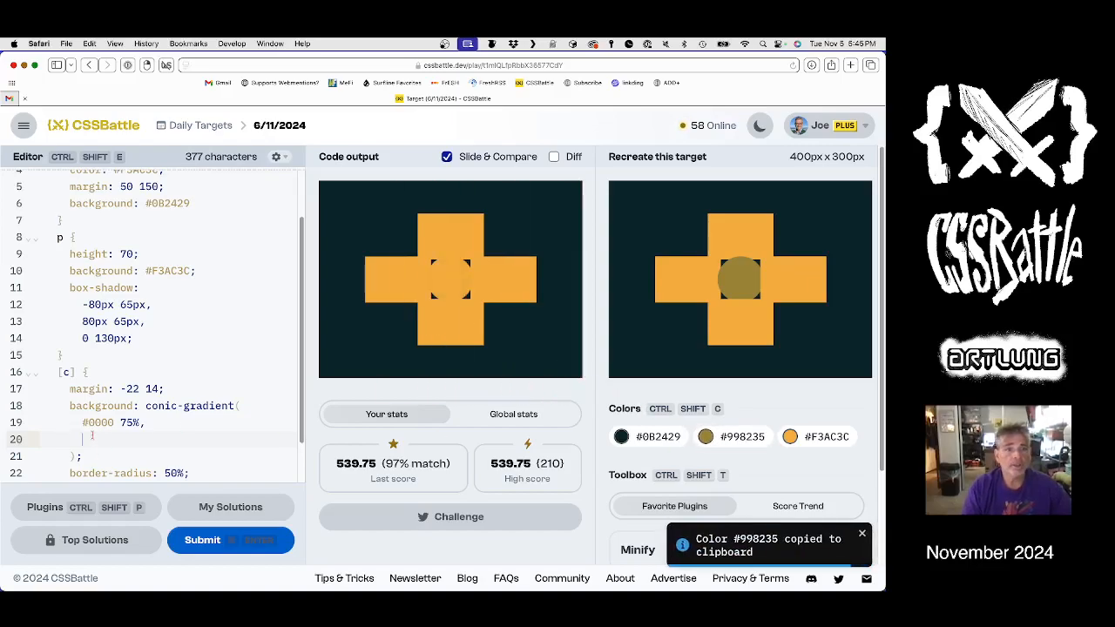
pyautogui.write('#998235 0')
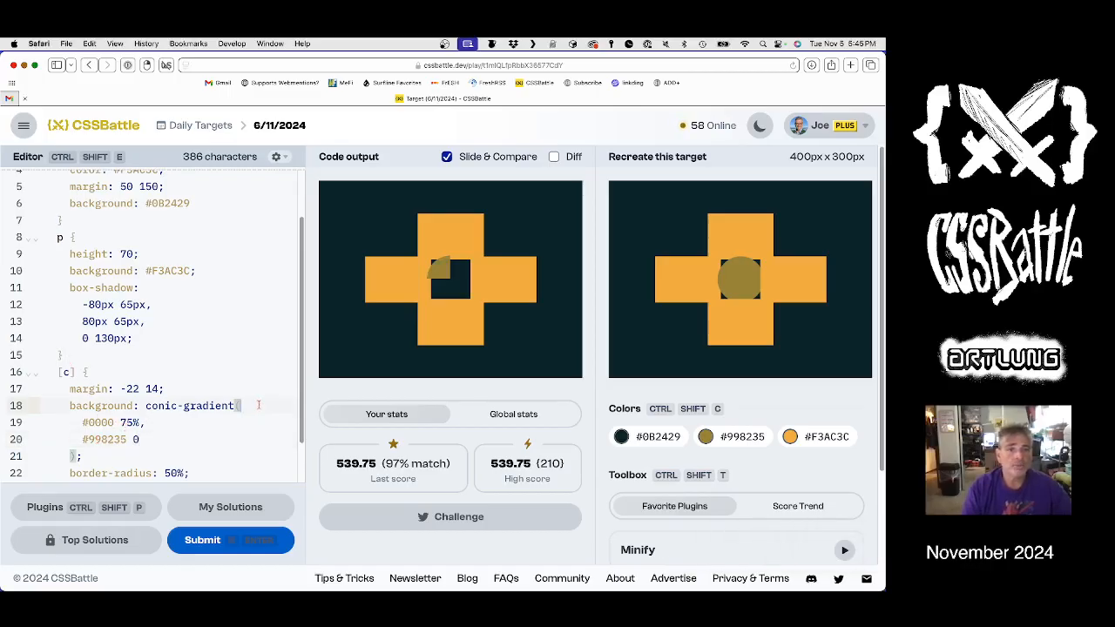
pyautogui.write('at')
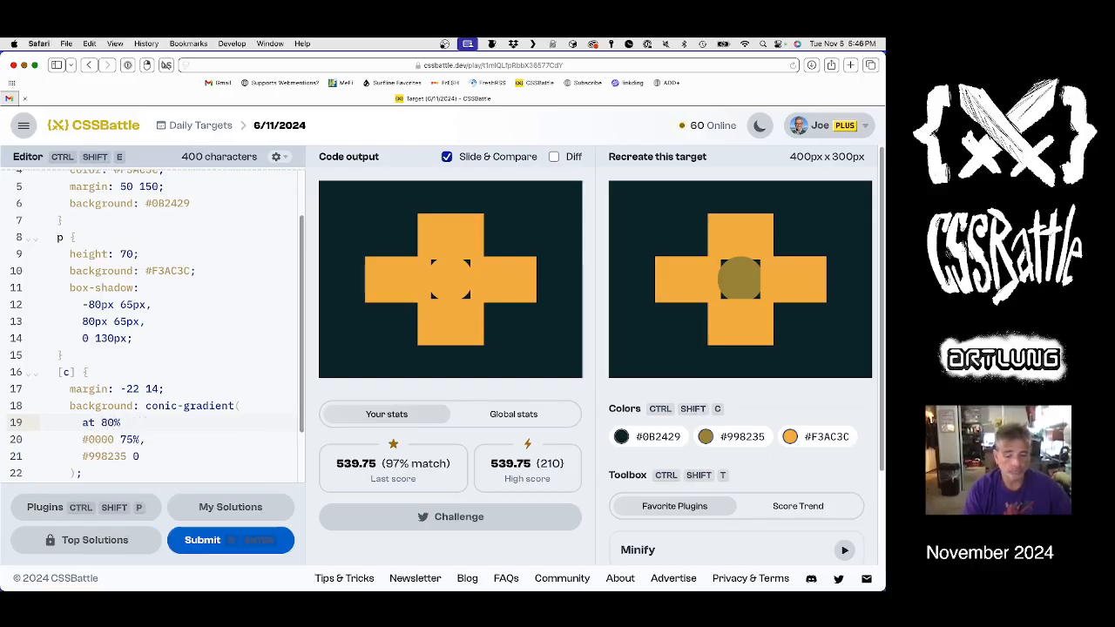
pyautogui.write('80%,')
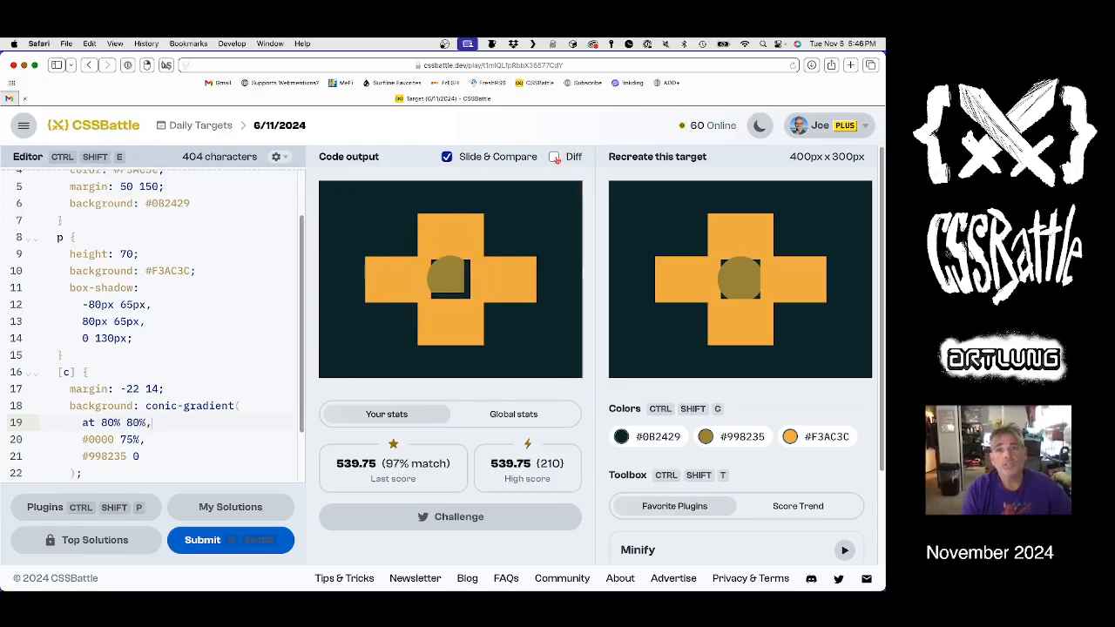
# With Diff on, centre the gradient at 94% 94% and submit for a 99.7% match.
pyautogui.click(554, 157)
pyautogui.write('94')
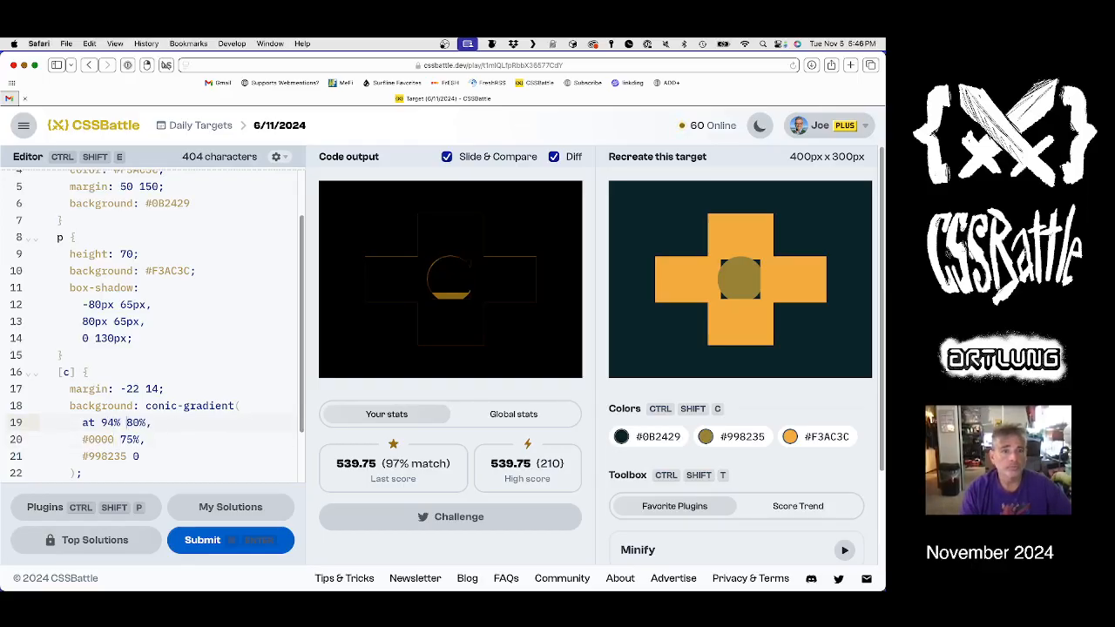
pyautogui.write('9%')
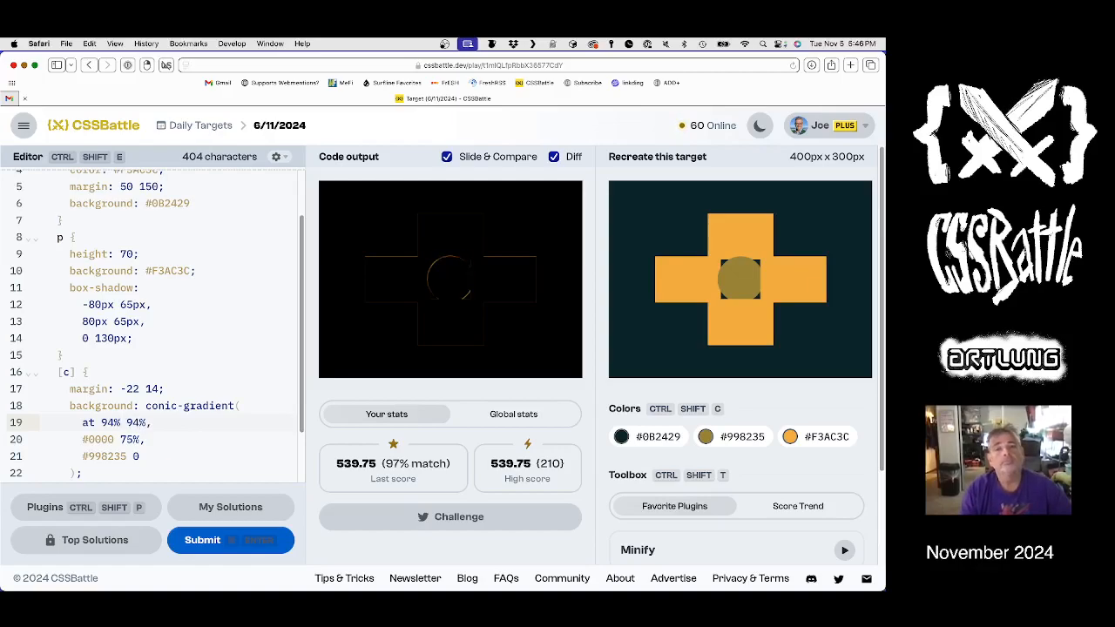
pyautogui.click(553, 156)
pyautogui.write('18')
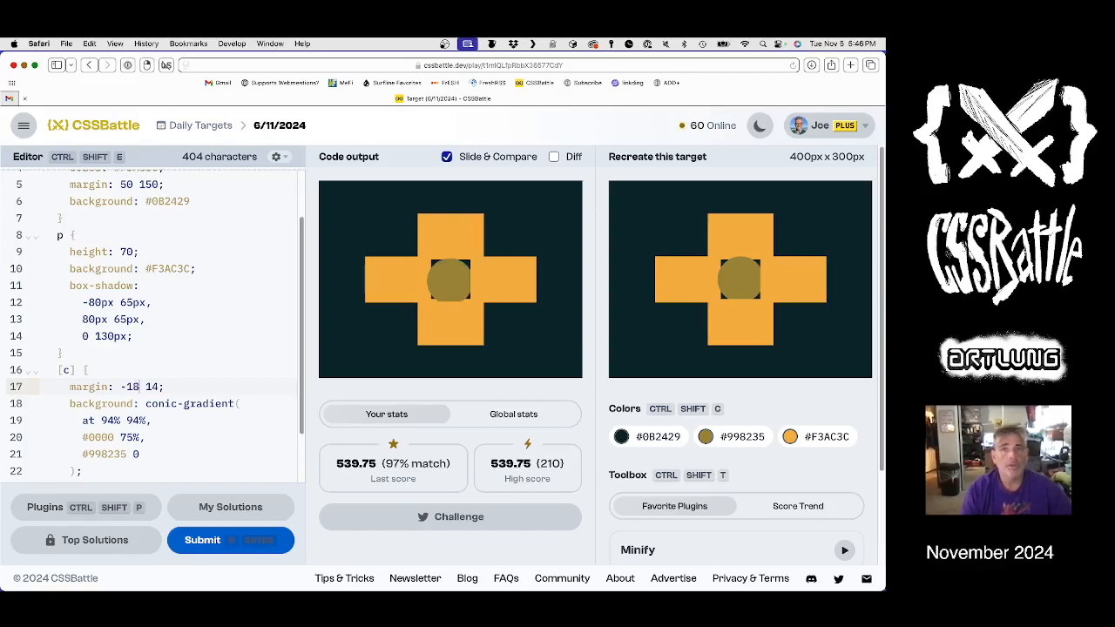
pyautogui.click(553, 157)
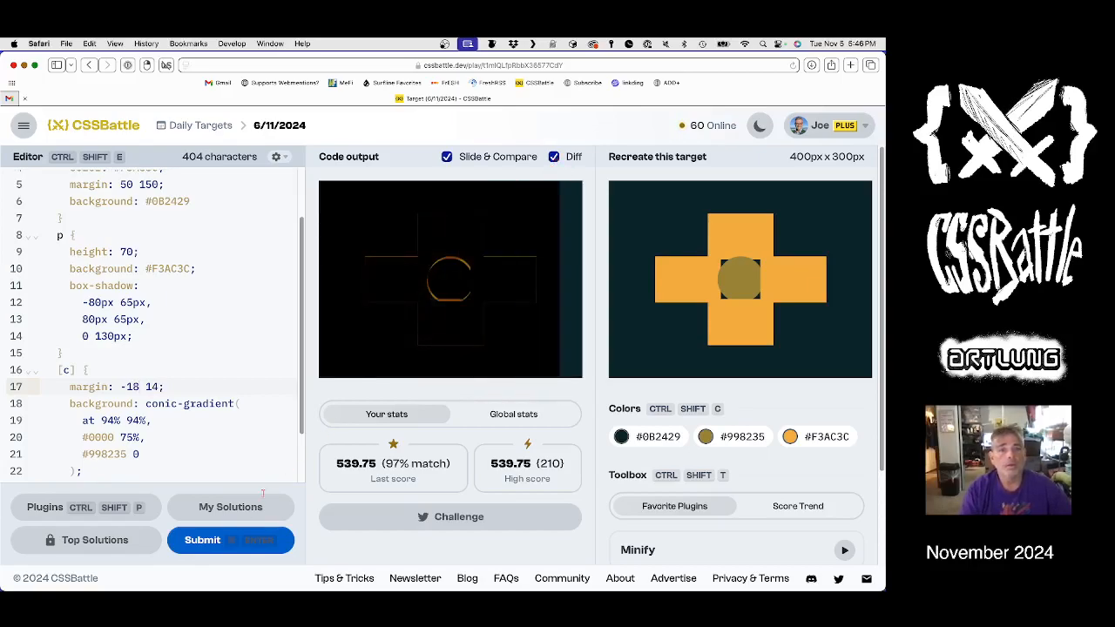
pyautogui.click(202, 539)
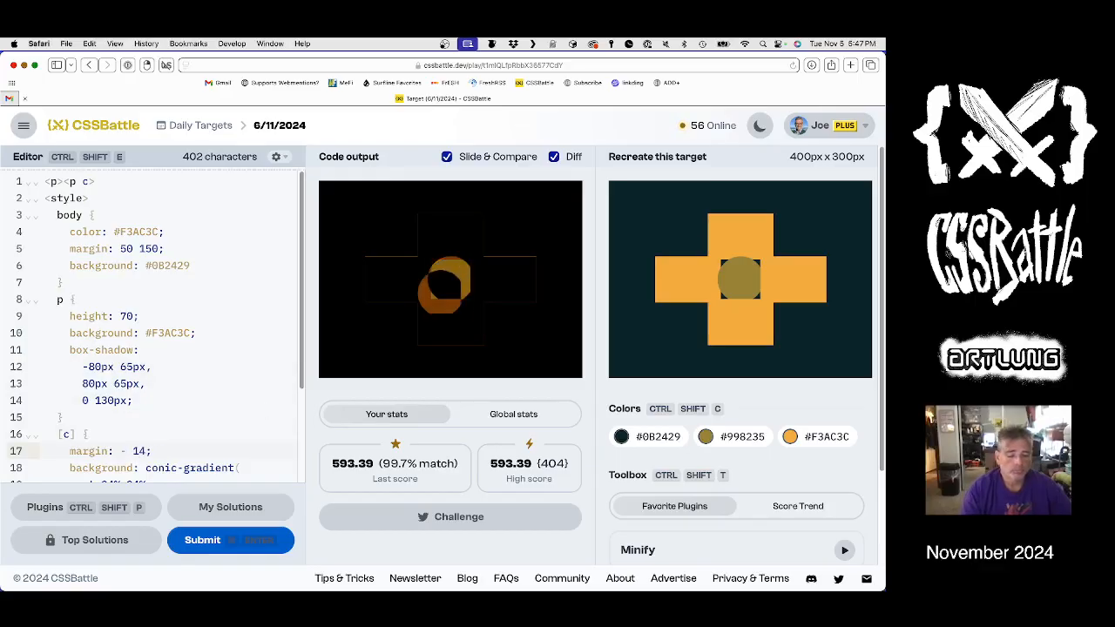
# Set the circle margin to -21 15 with the gradient at 93% 93%, then submit.
pyautogui.write('25')
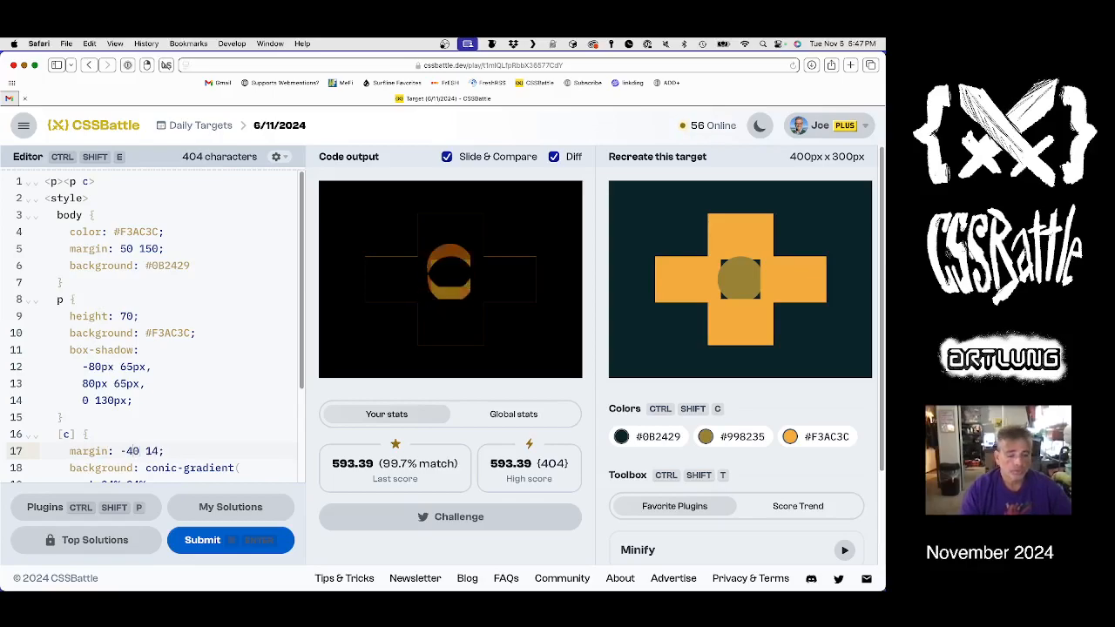
pyautogui.click(128, 451)
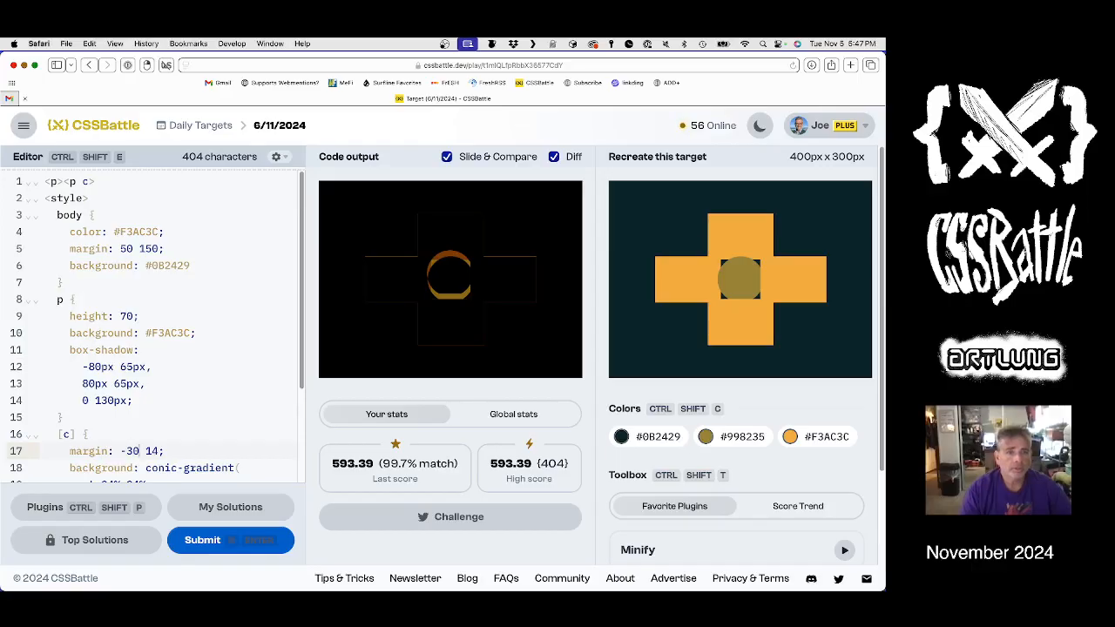
pyautogui.write('3')
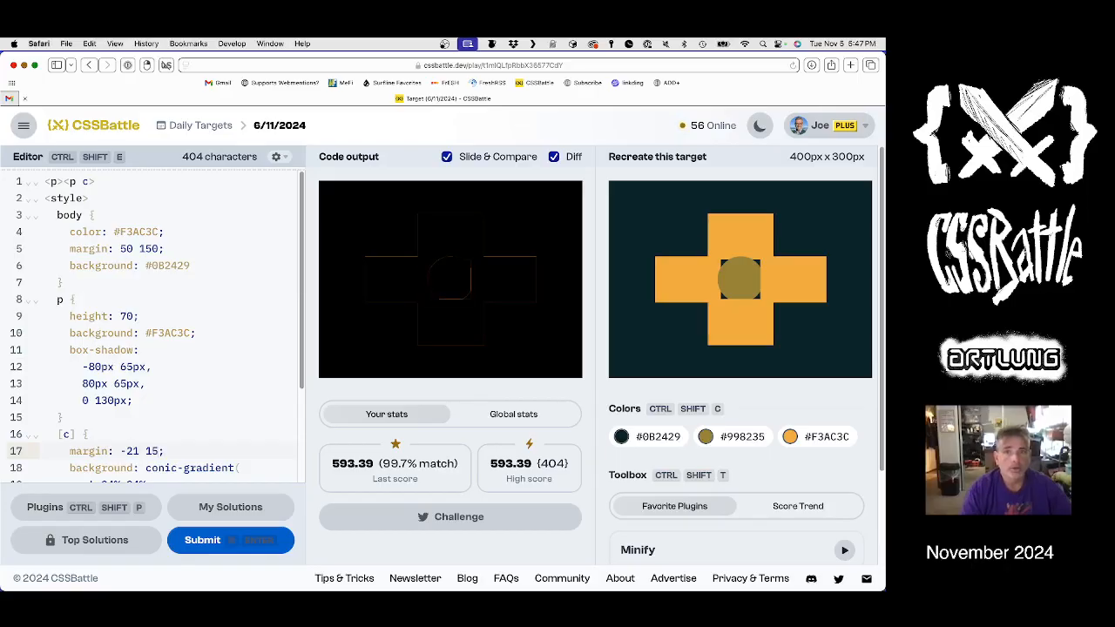
pyautogui.scroll(-3)
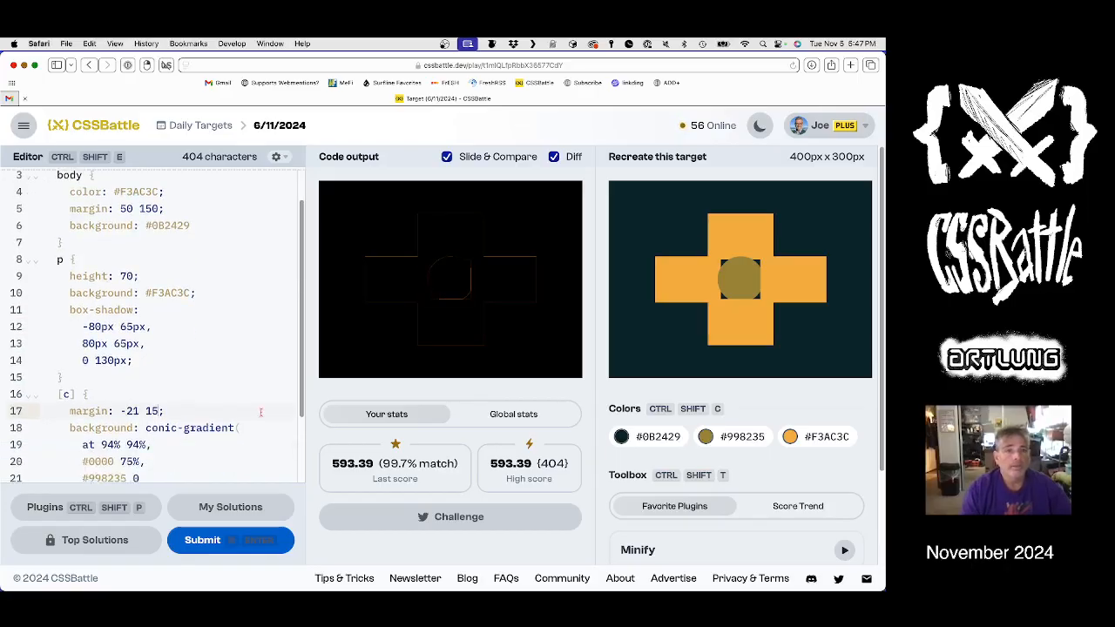
pyautogui.scroll(-3)
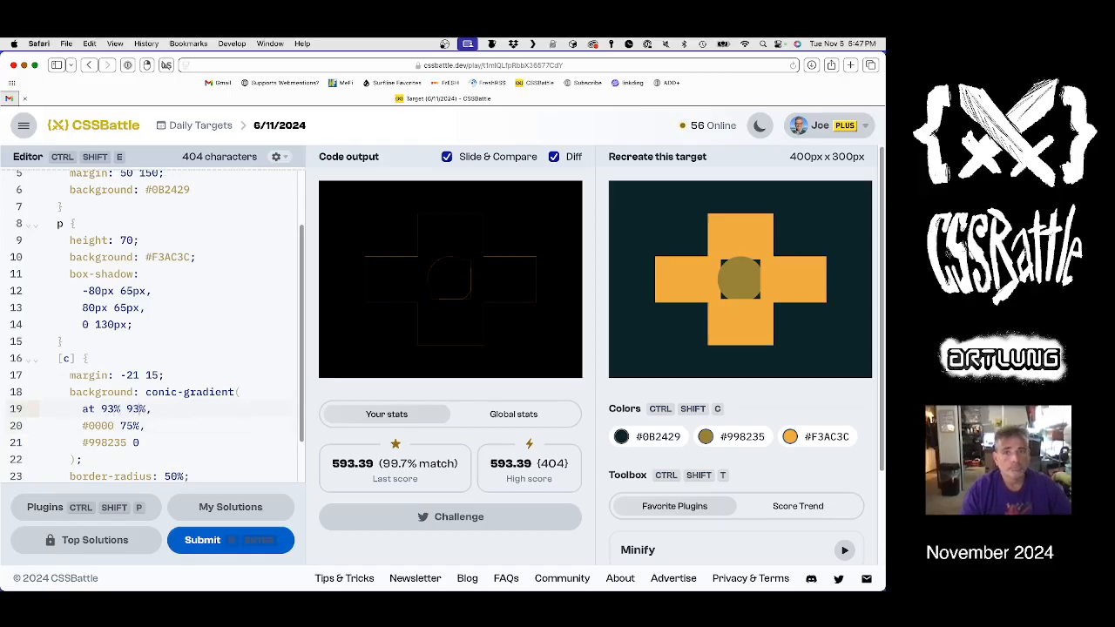
pyautogui.click(202, 540)
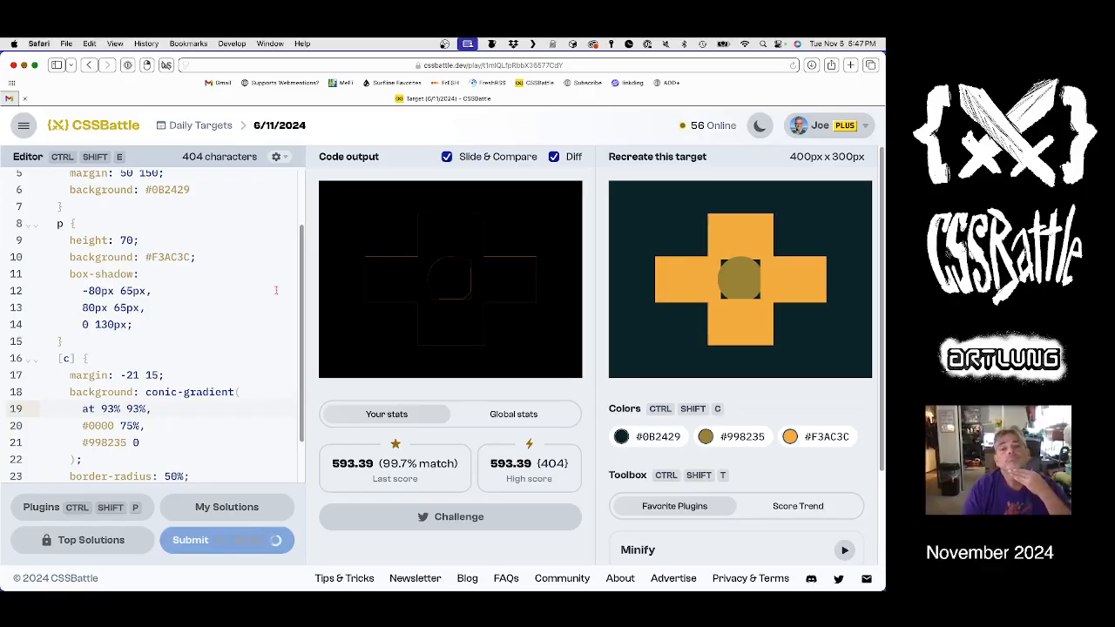
# Submit for a 100% match scoring 608.51, then turn the Diff view off.
pyautogui.click(203, 539)
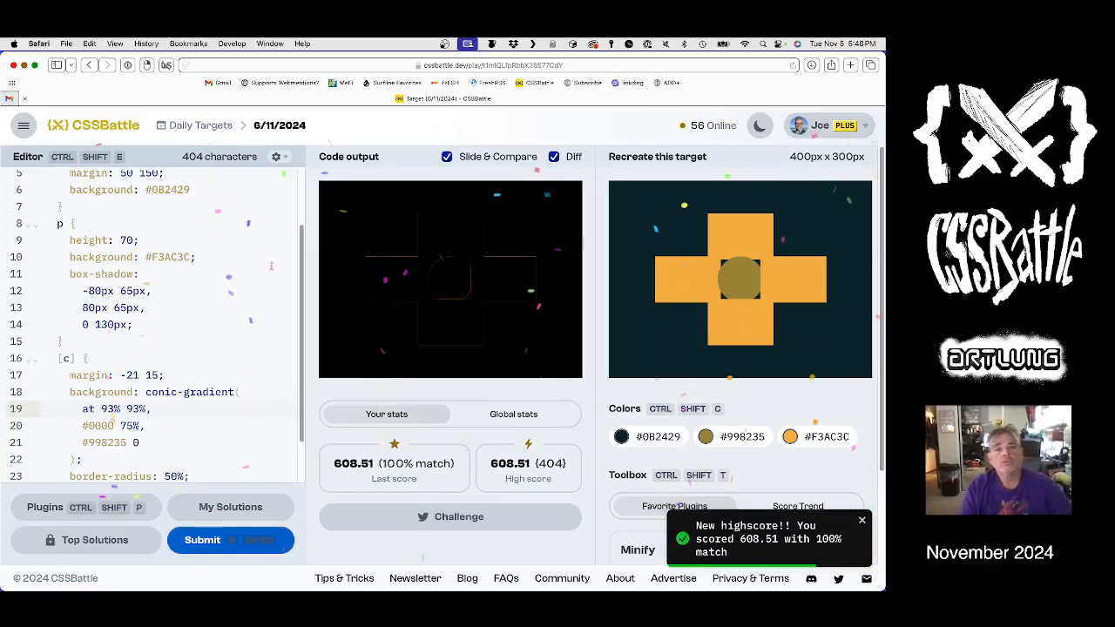
pyautogui.scroll(-3)
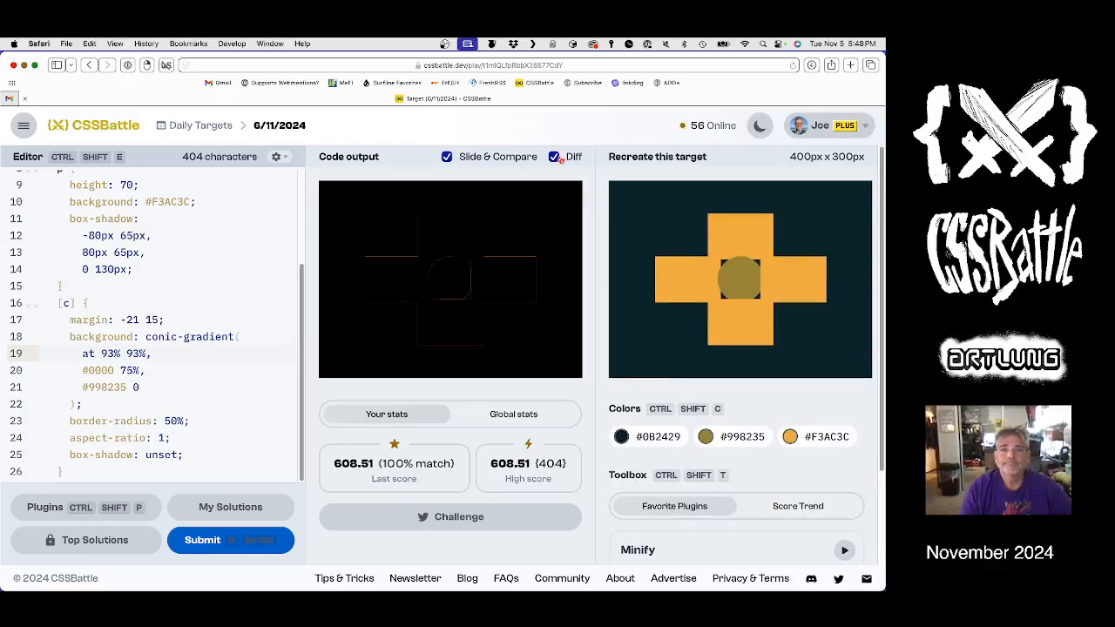
pyautogui.click(554, 157)
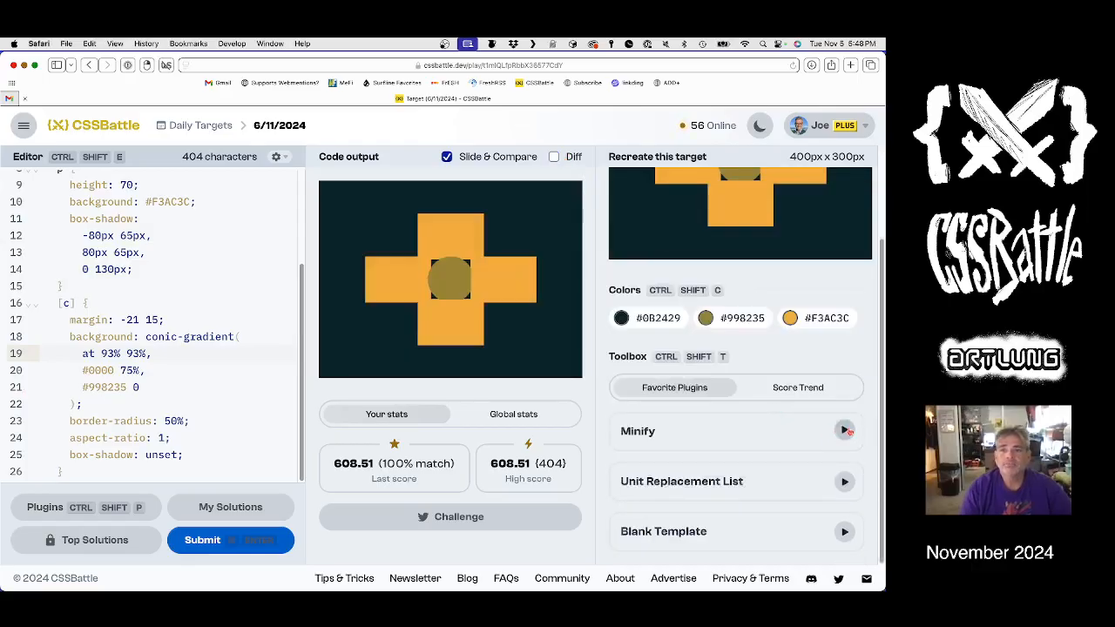
# Compress the code to 263 characters with the Minify plugin and resubmit it.
pyautogui.click(844, 430)
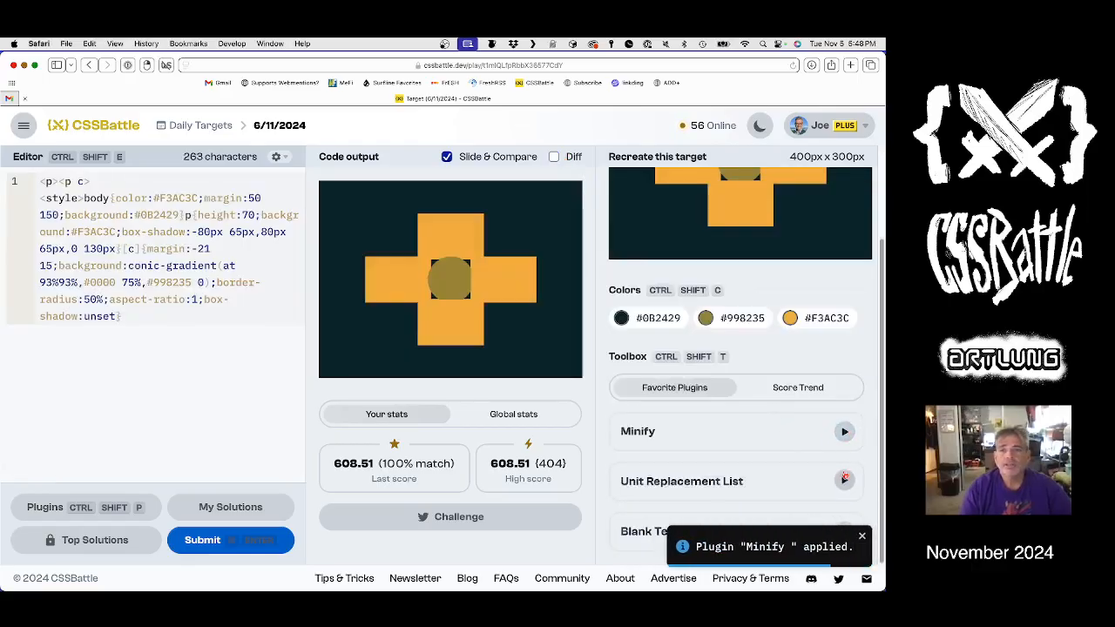
pyautogui.click(844, 480)
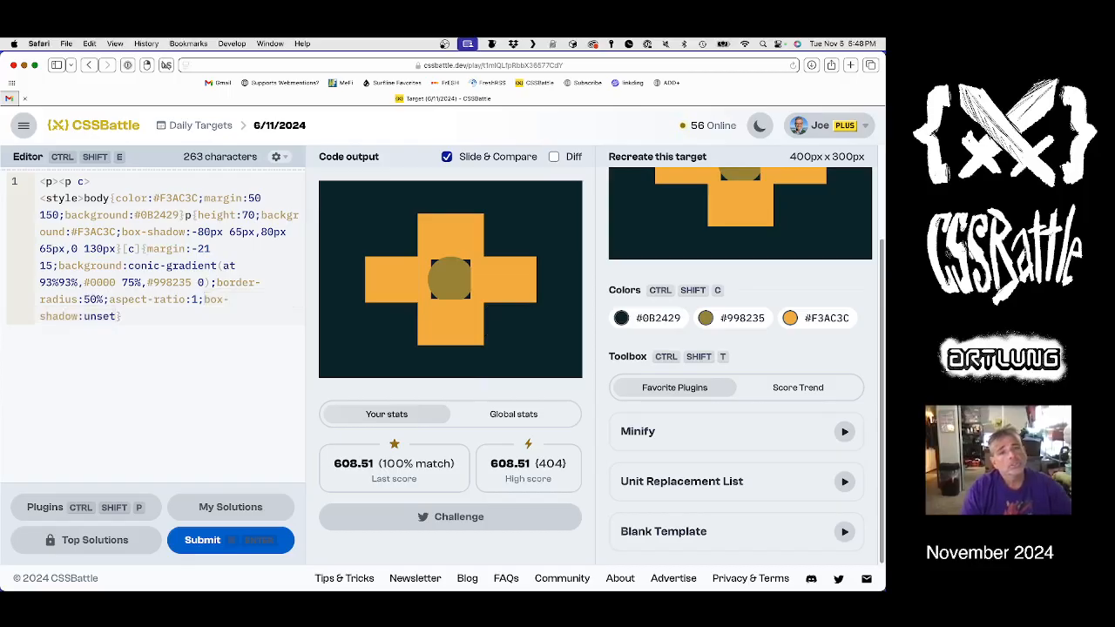
pyautogui.click(202, 541)
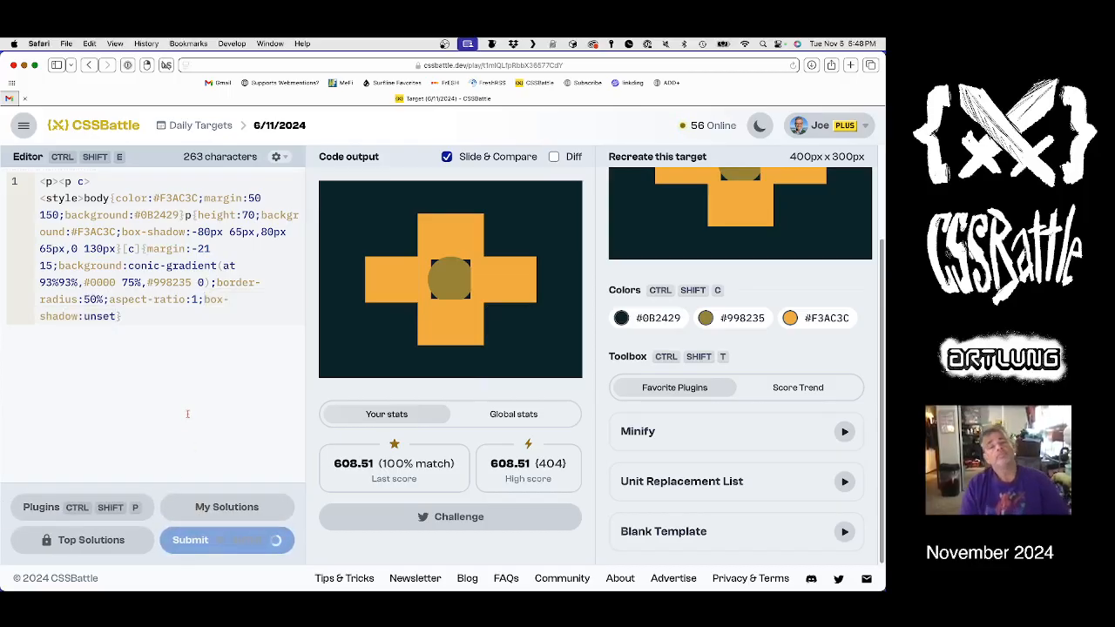